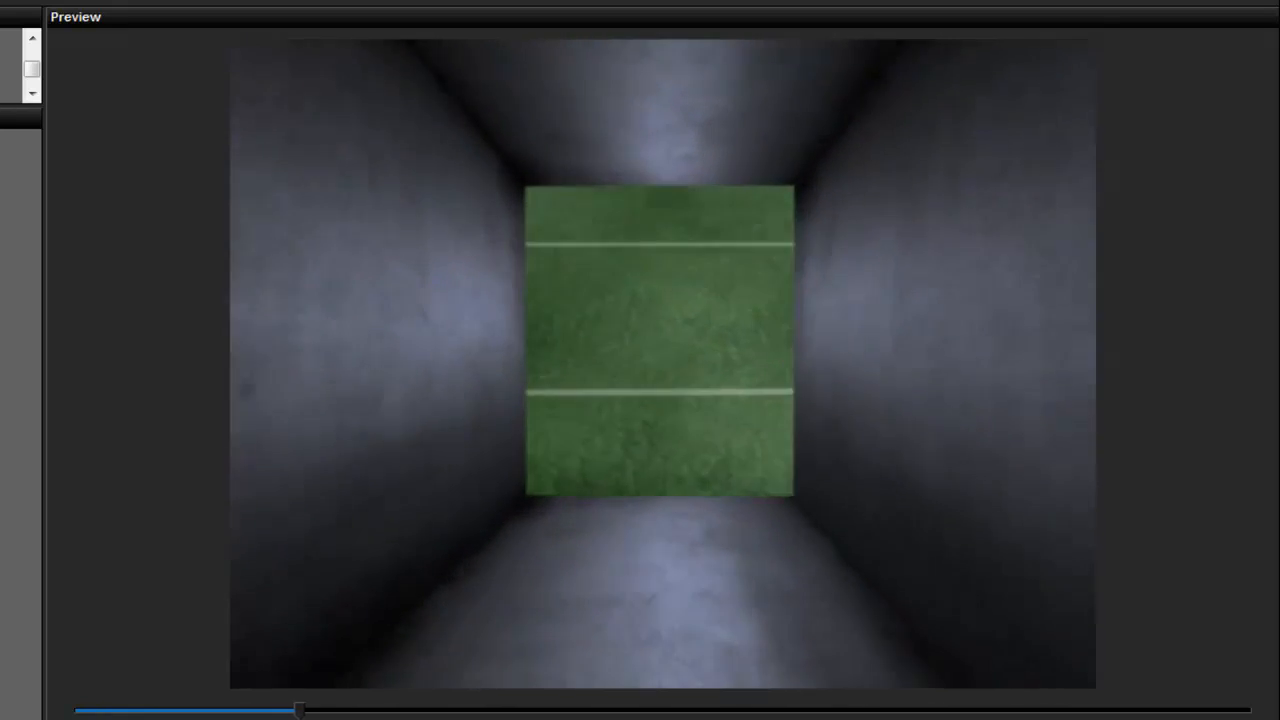
Scrub the preview forward, then remove the existing Game Day slide from the slide list.
{"action": "left_click_drag", "start_coordinate": [296, 710], "coordinate": [478, 710]}
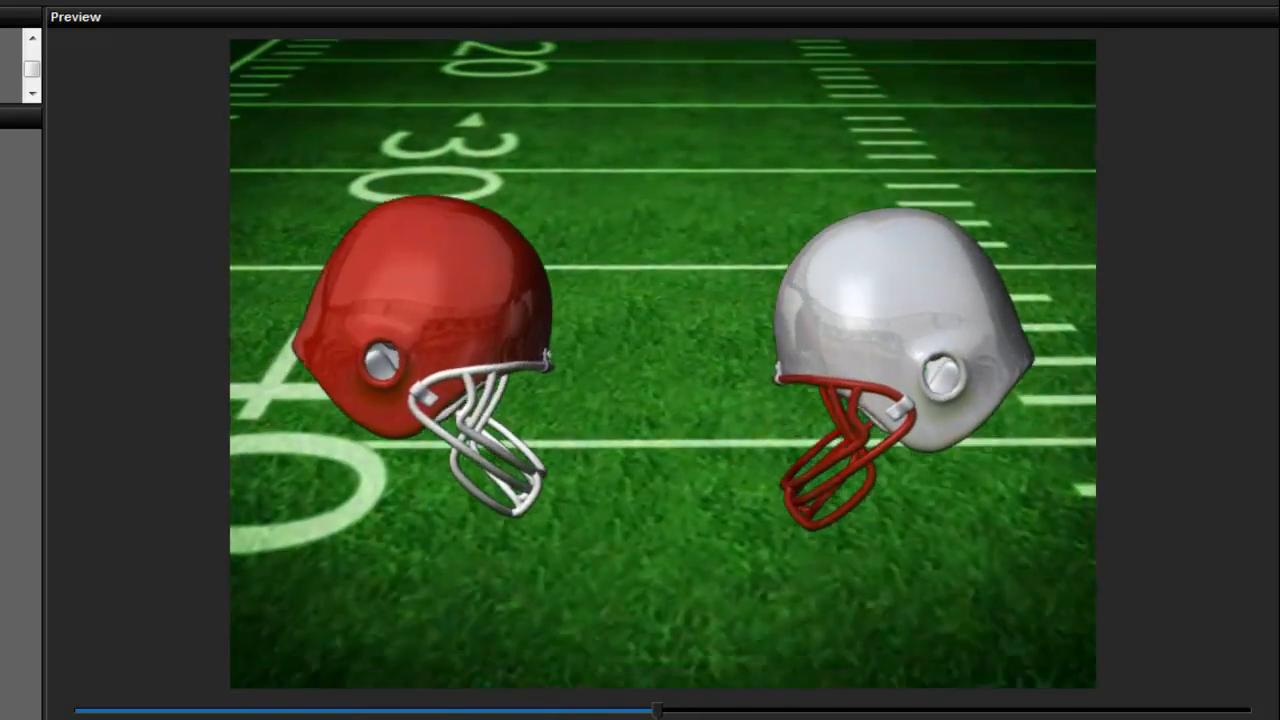
{"action": "left_click_drag", "start_coordinate": [656, 710], "coordinate": [836, 710]}
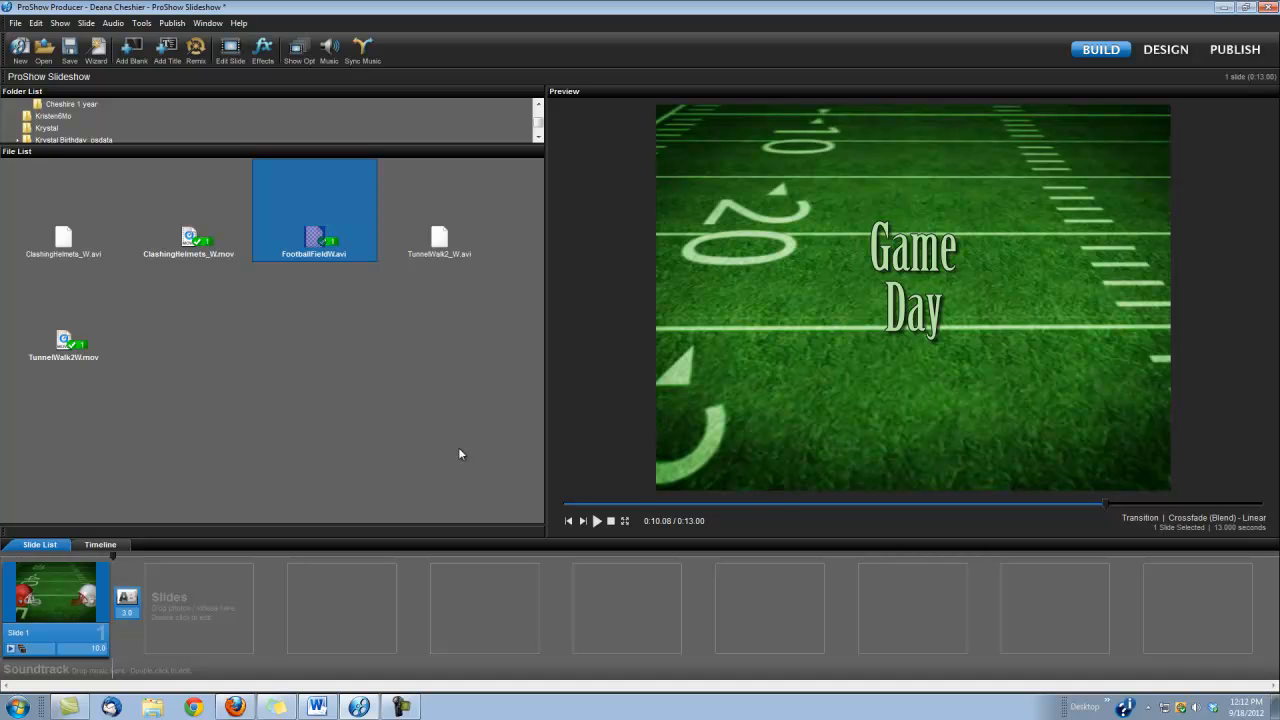
{"action": "mouse_move", "coordinate": [64, 276]}
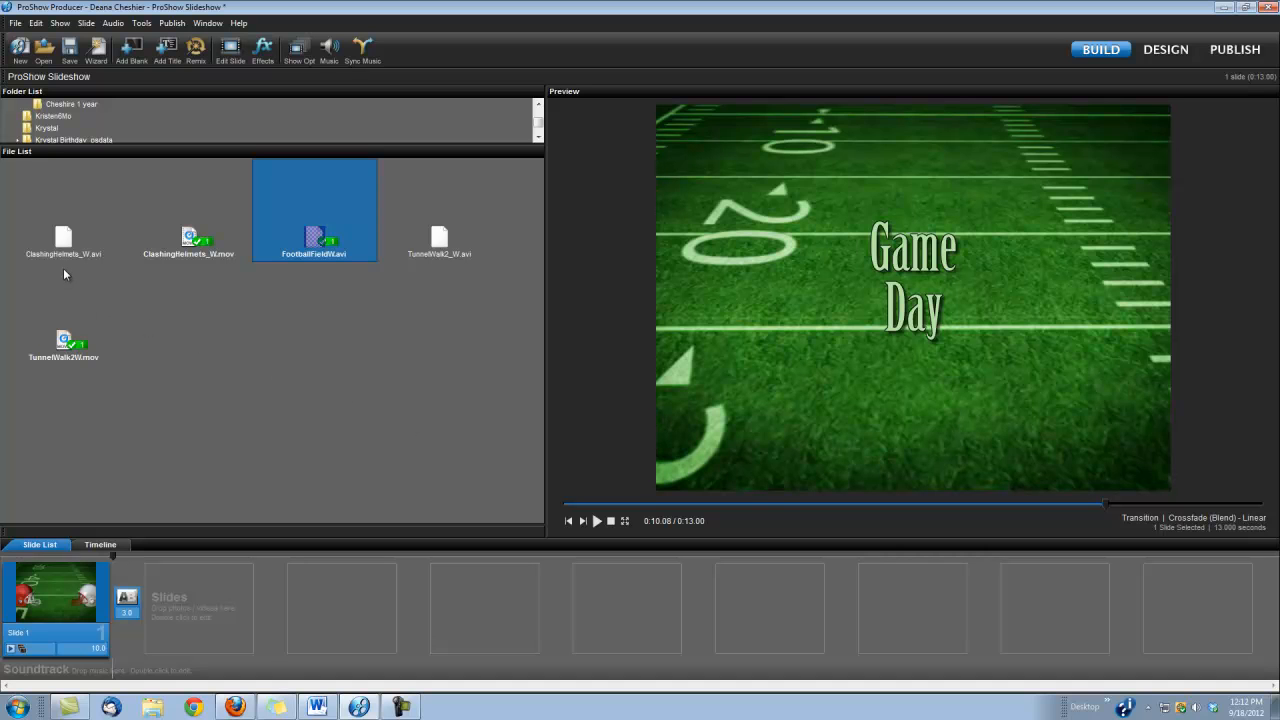
{"action": "mouse_move", "coordinate": [164, 280]}
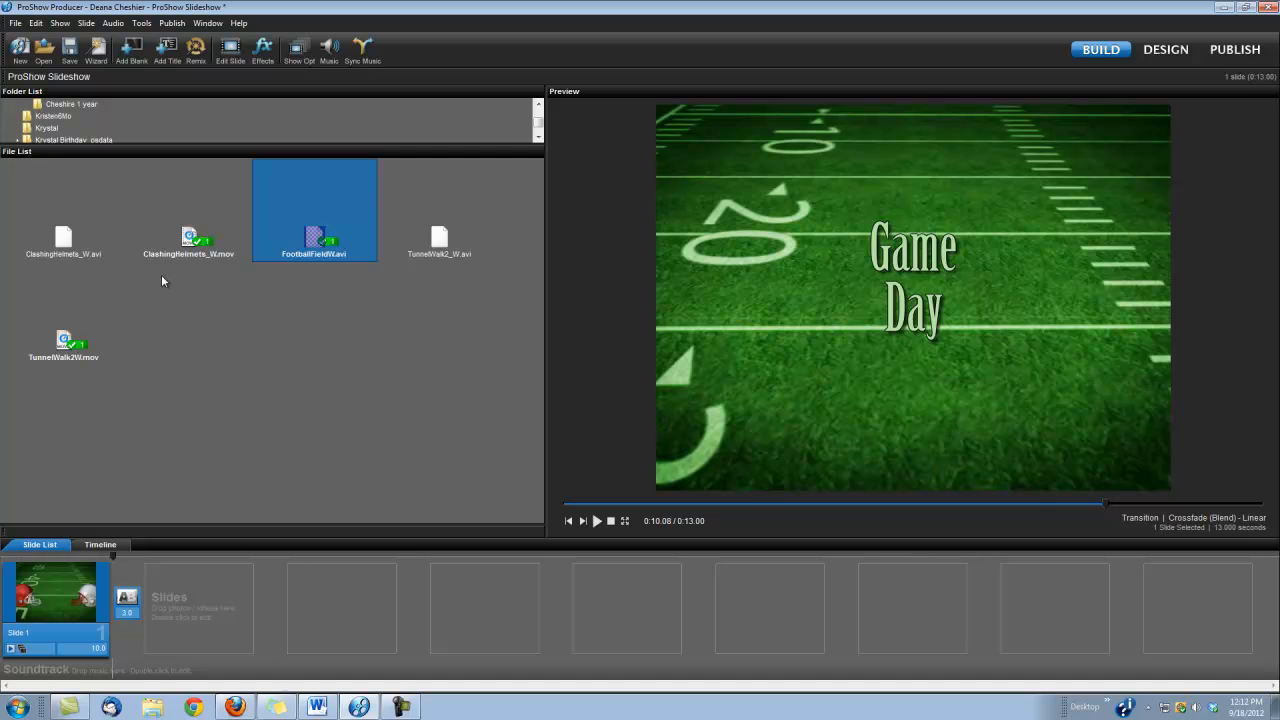
{"action": "mouse_move", "coordinate": [312, 292]}
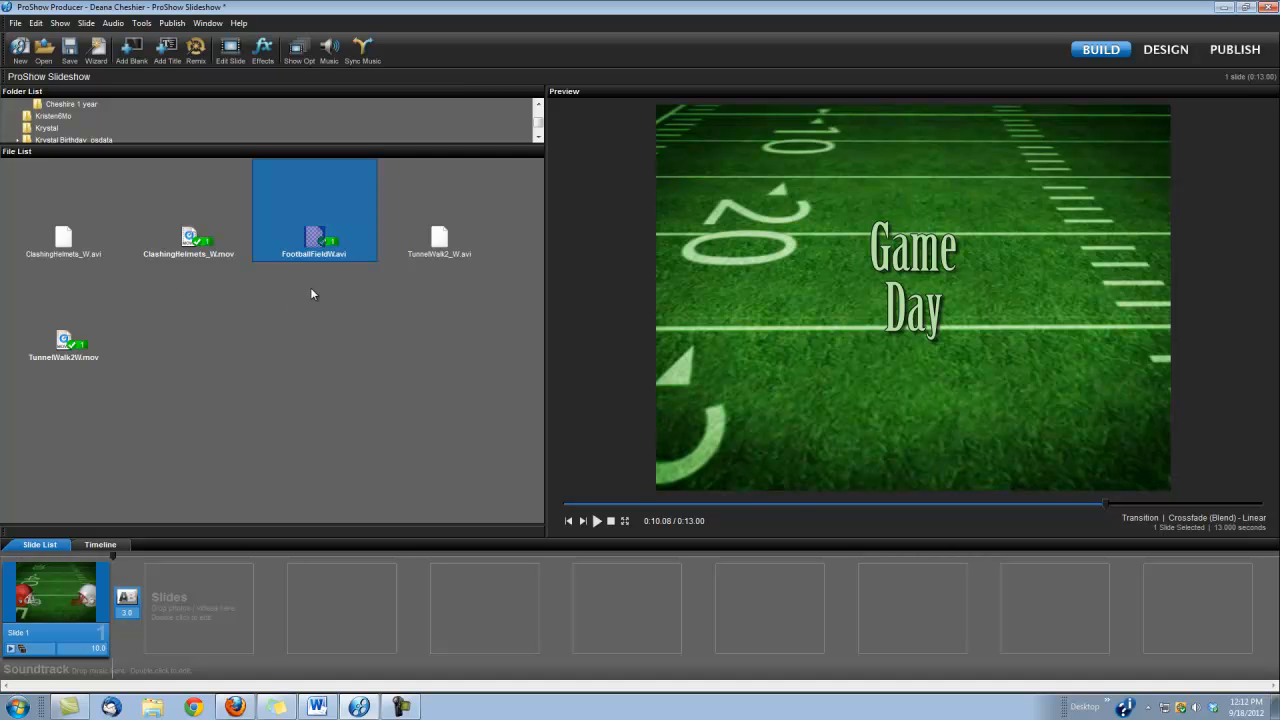
{"action": "mouse_move", "coordinate": [426, 294]}
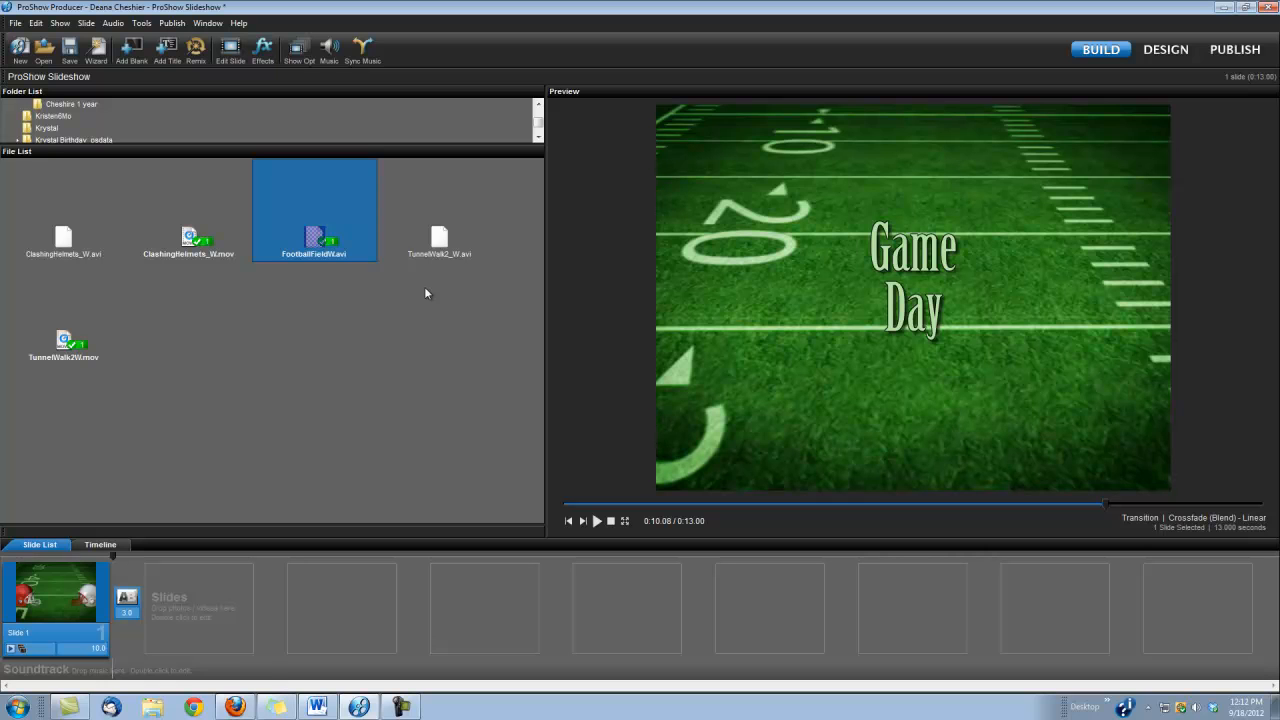
{"action": "right_click", "coordinate": [56, 600]}
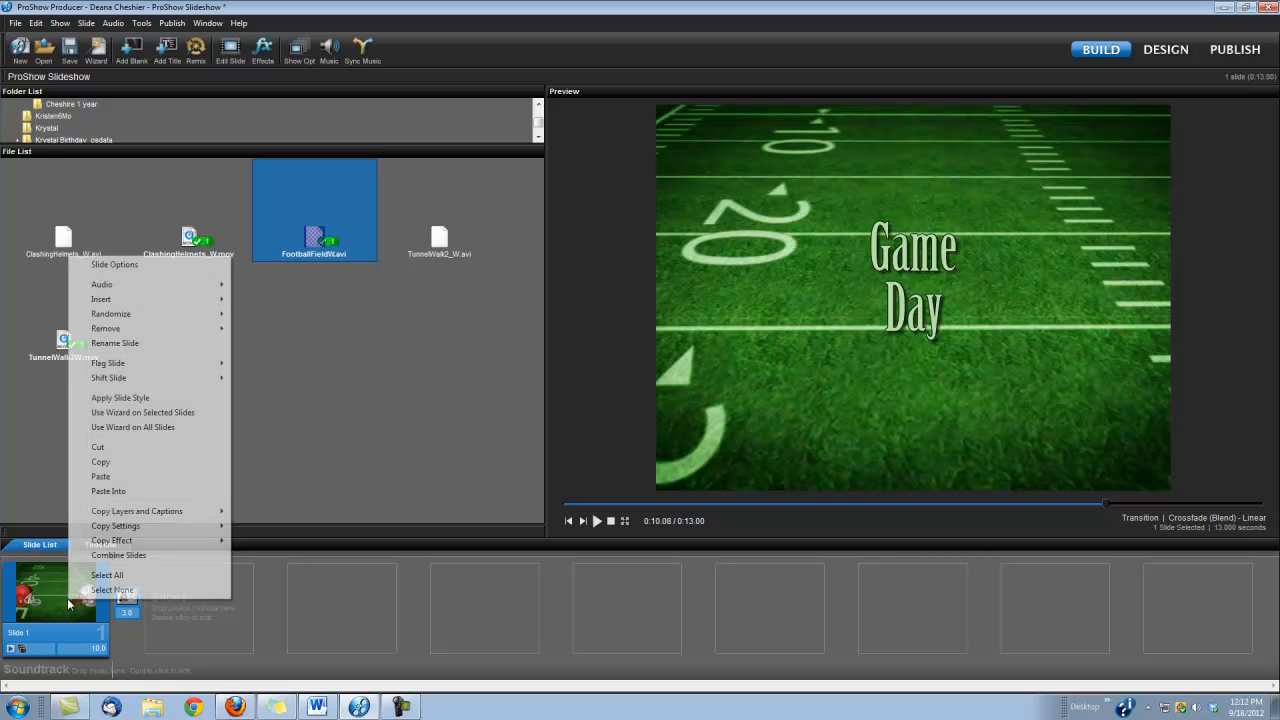
{"action": "mouse_move", "coordinate": [98, 446]}
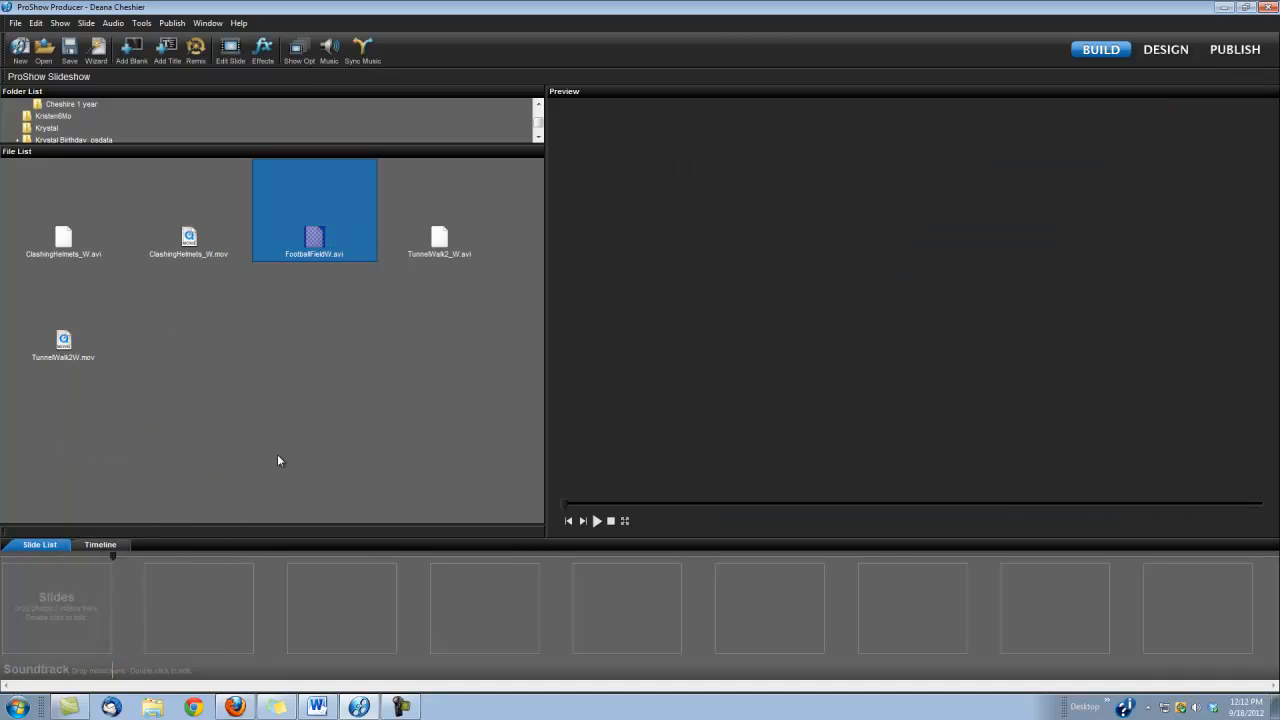
{"action": "mouse_move", "coordinate": [316, 240]}
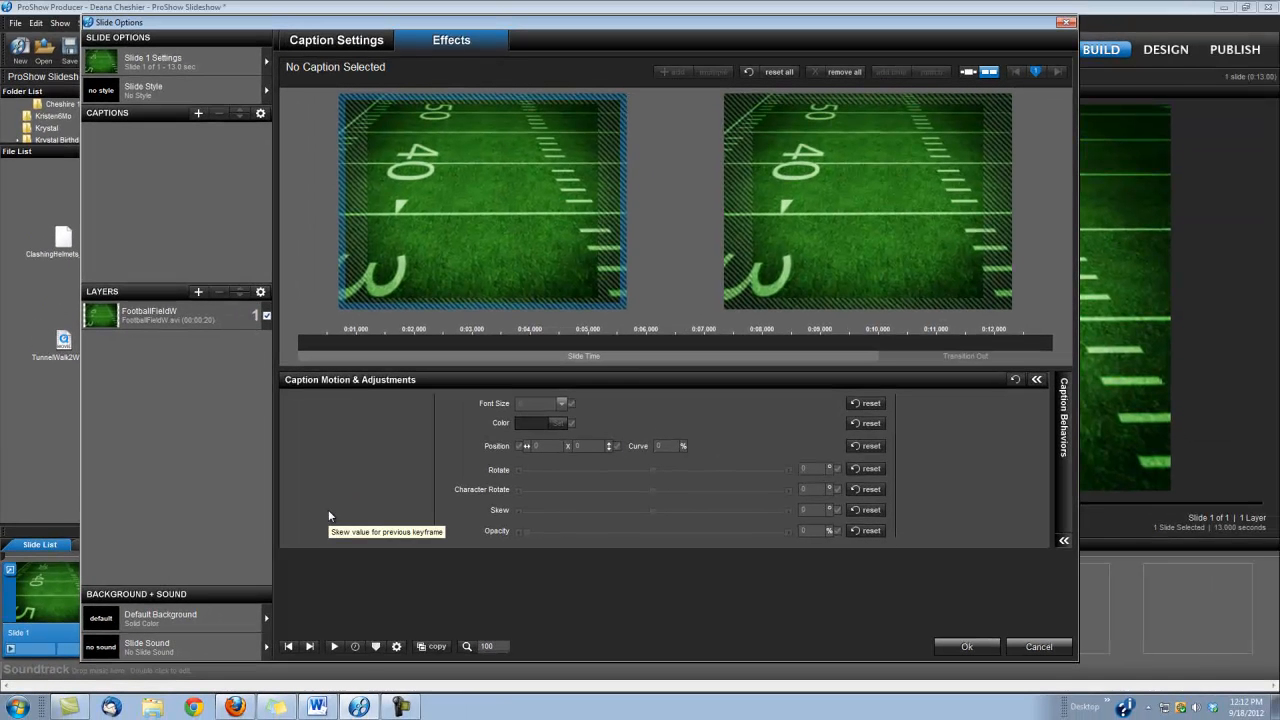
{"action": "mouse_move", "coordinate": [136, 390]}
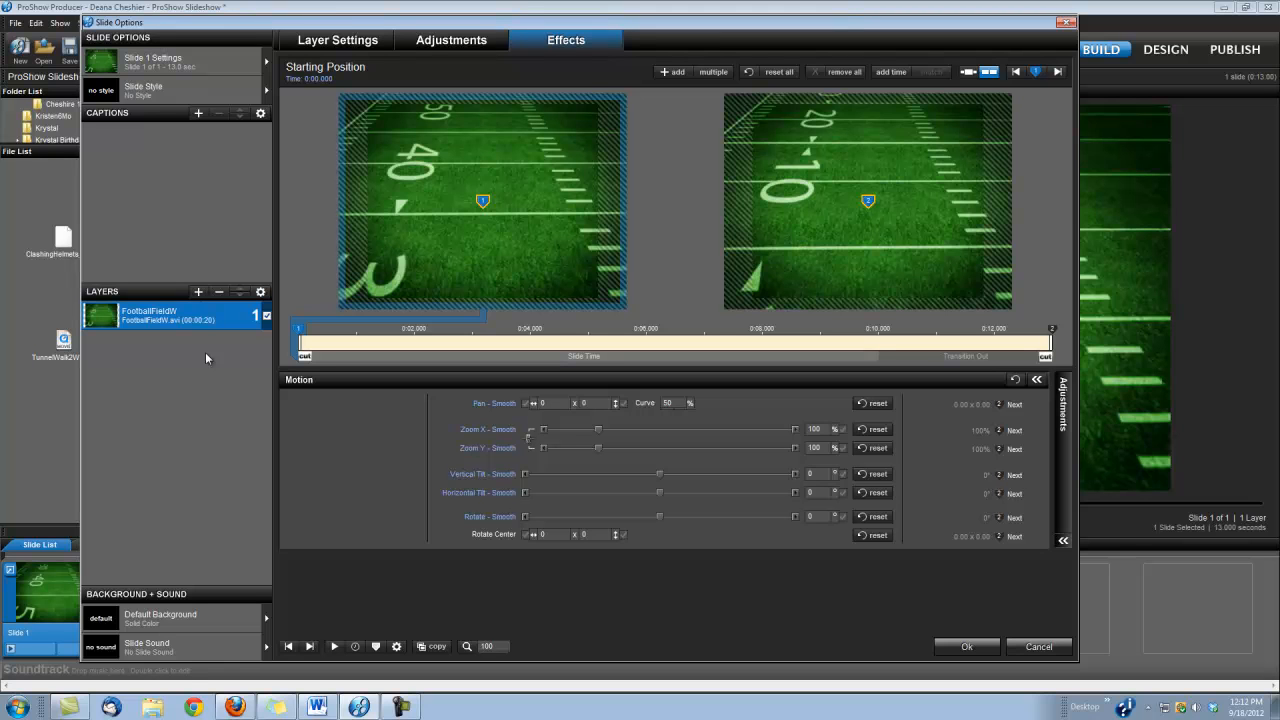
Change the FootballFieldW layer's aspect from Auto in its Layer Settings.
{"action": "left_click", "coordinate": [336, 40]}
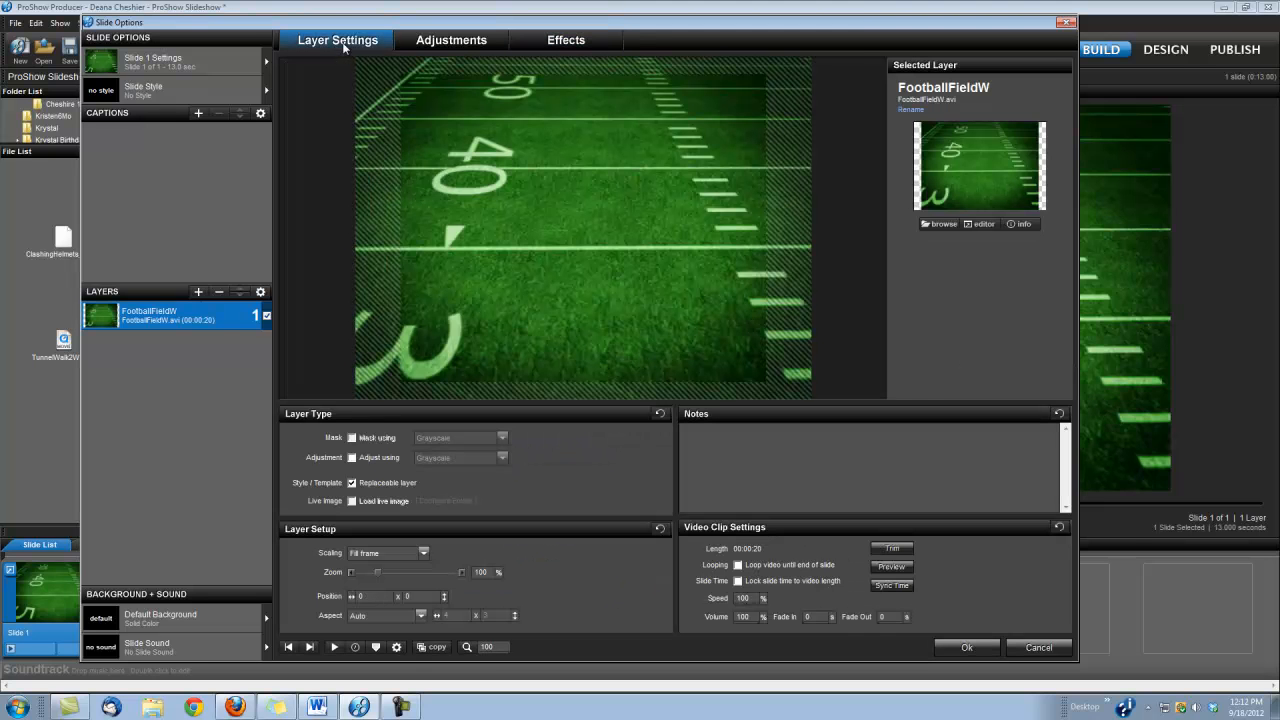
{"action": "mouse_move", "coordinate": [340, 624]}
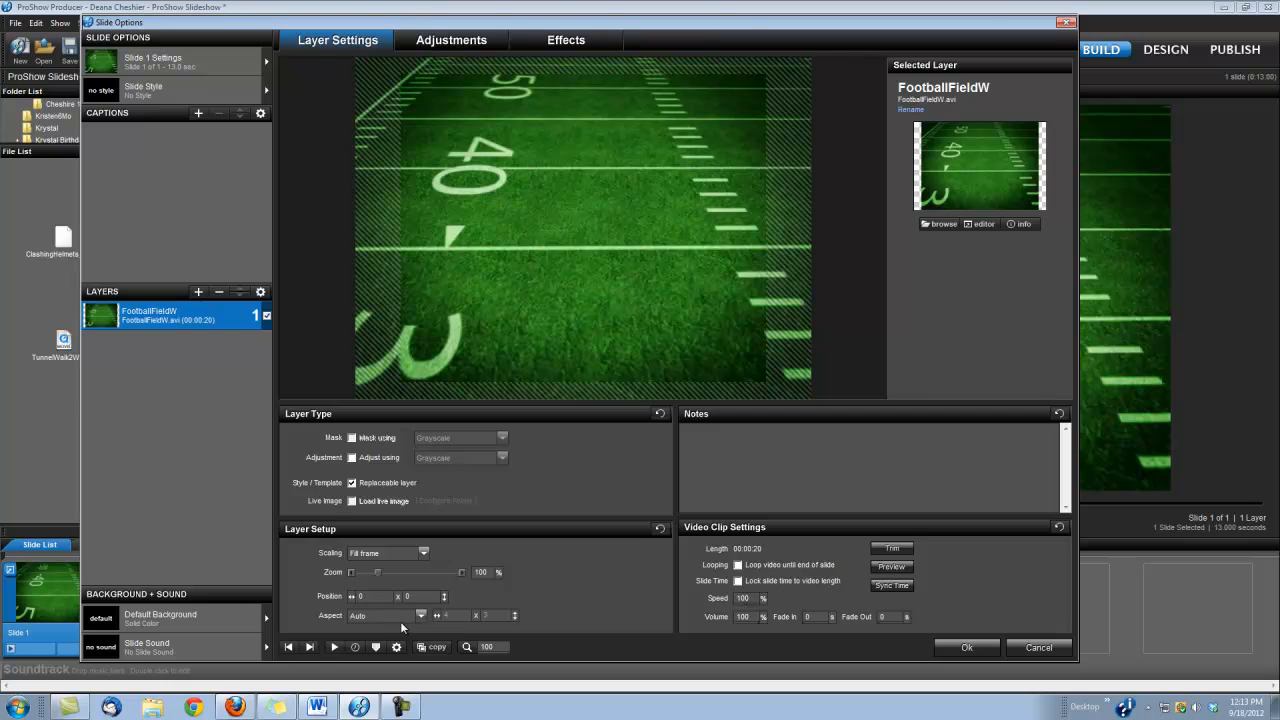
{"action": "left_click", "coordinate": [418, 616]}
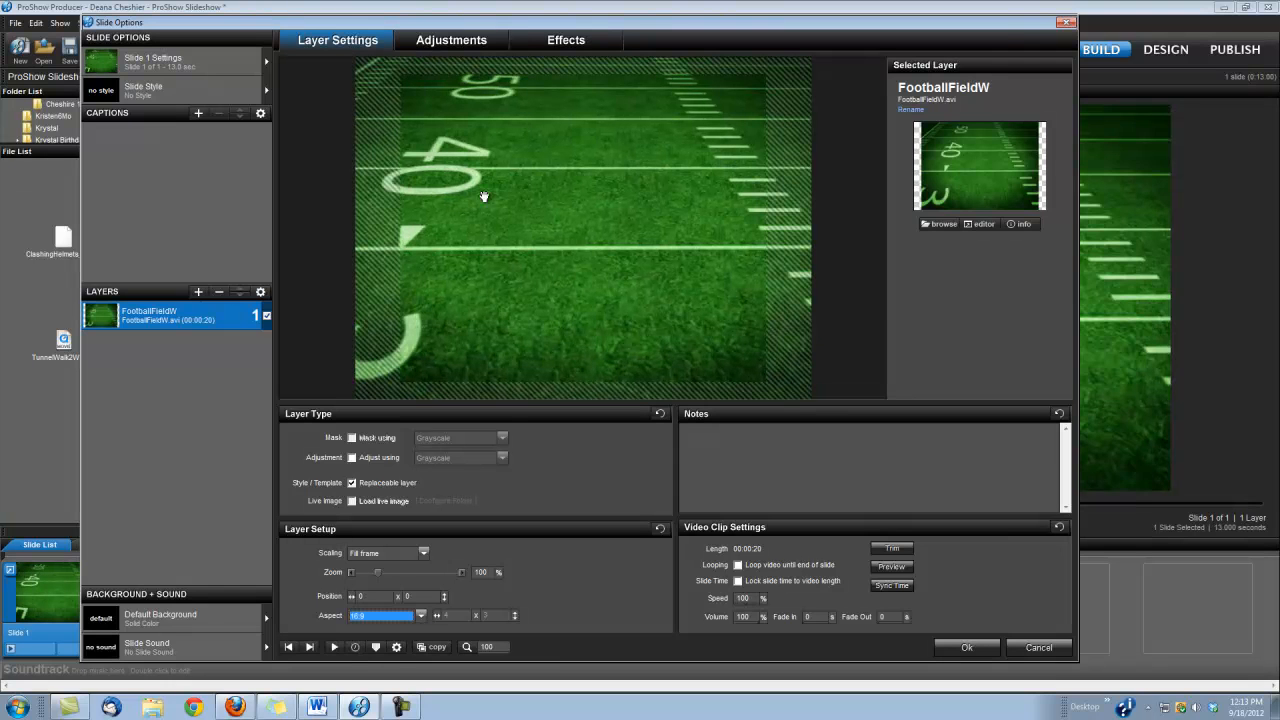
{"action": "left_click", "coordinate": [416, 614]}
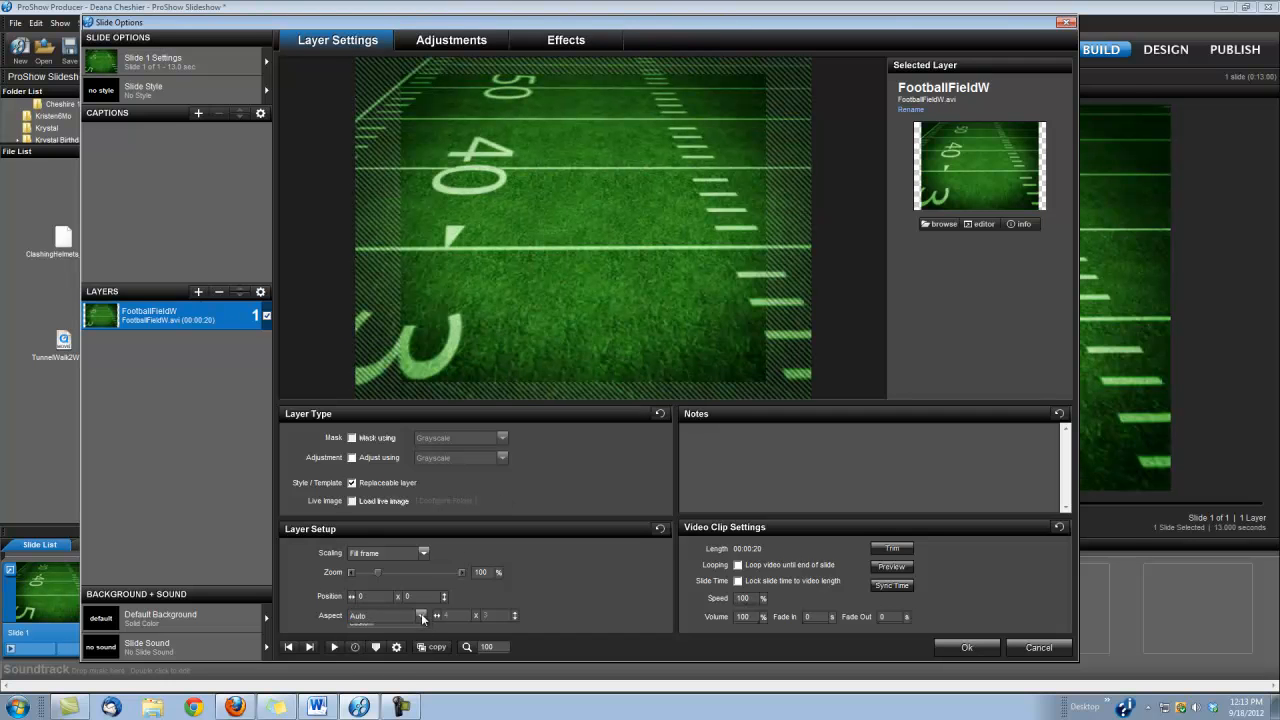
{"action": "left_click", "coordinate": [416, 616]}
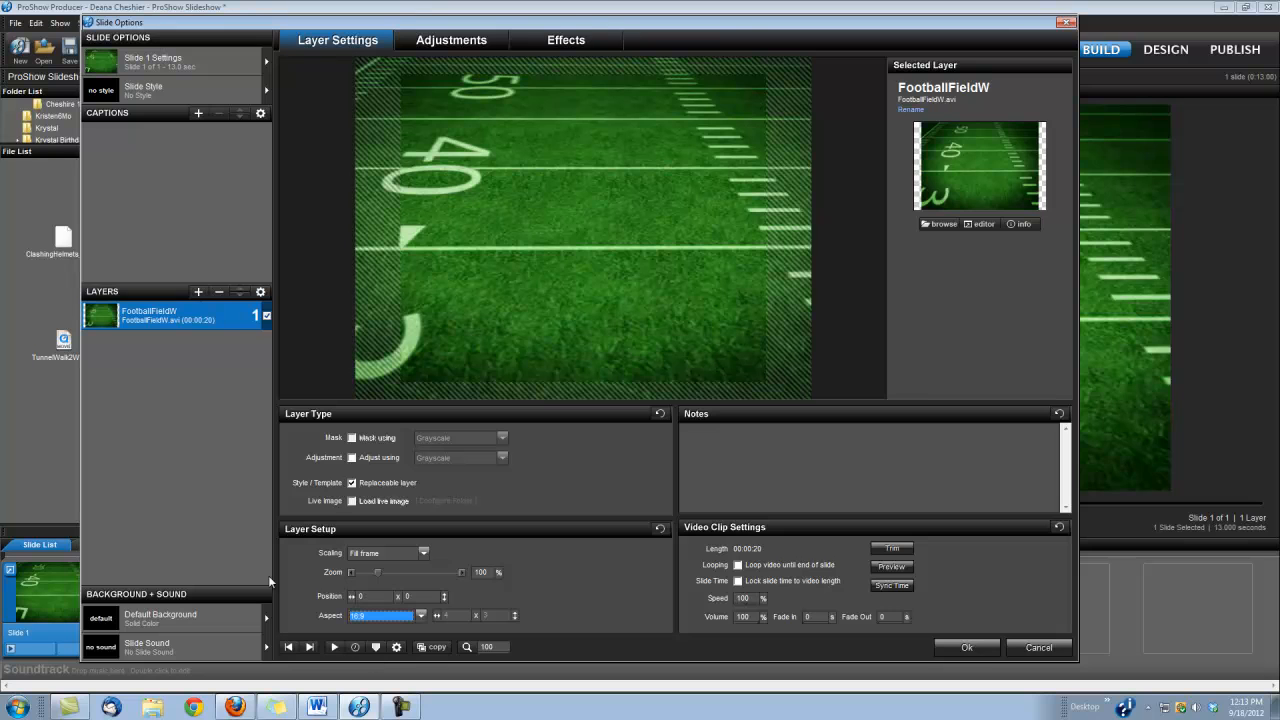
{"action": "mouse_move", "coordinate": [240, 476]}
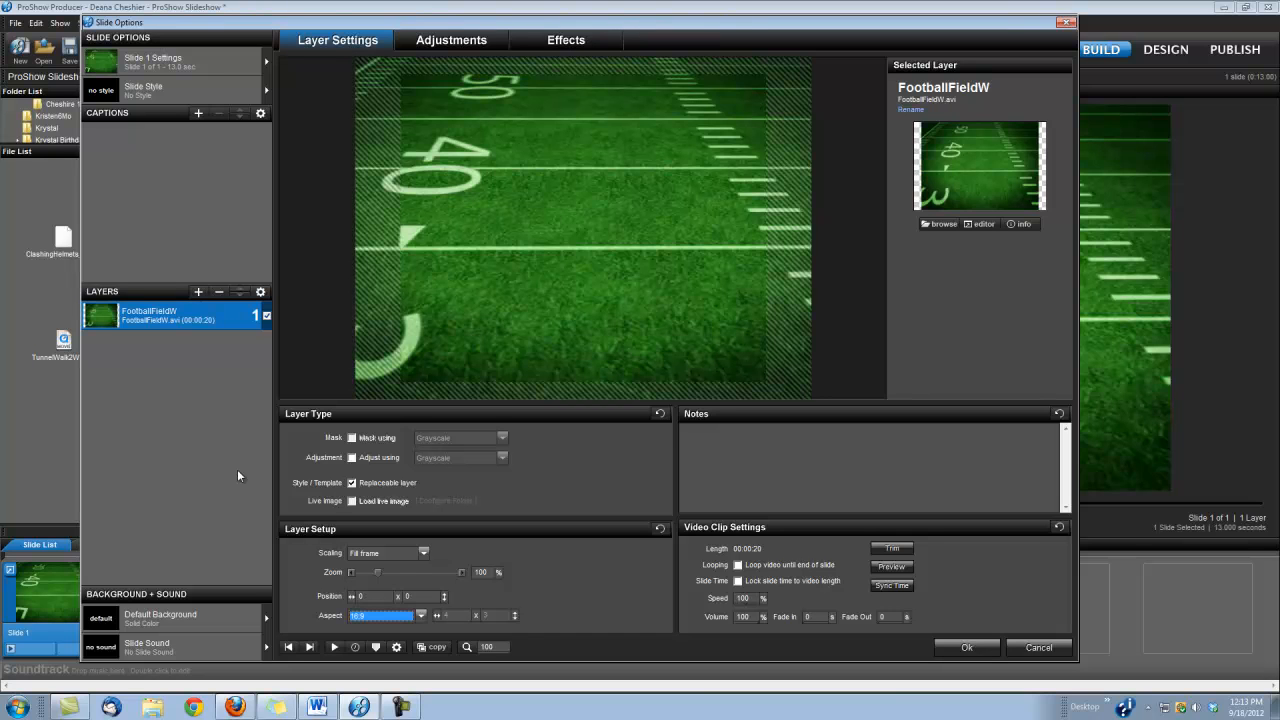
{"action": "mouse_move", "coordinate": [172, 336]}
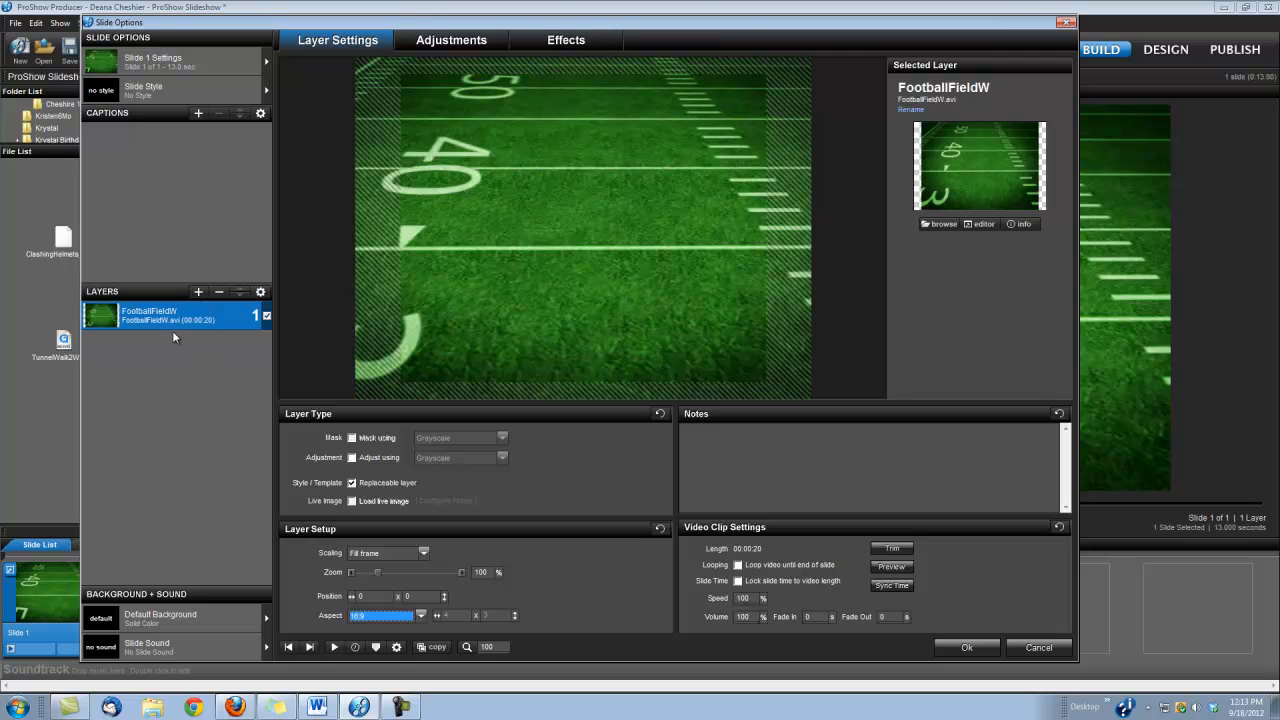
{"action": "mouse_move", "coordinate": [220, 224]}
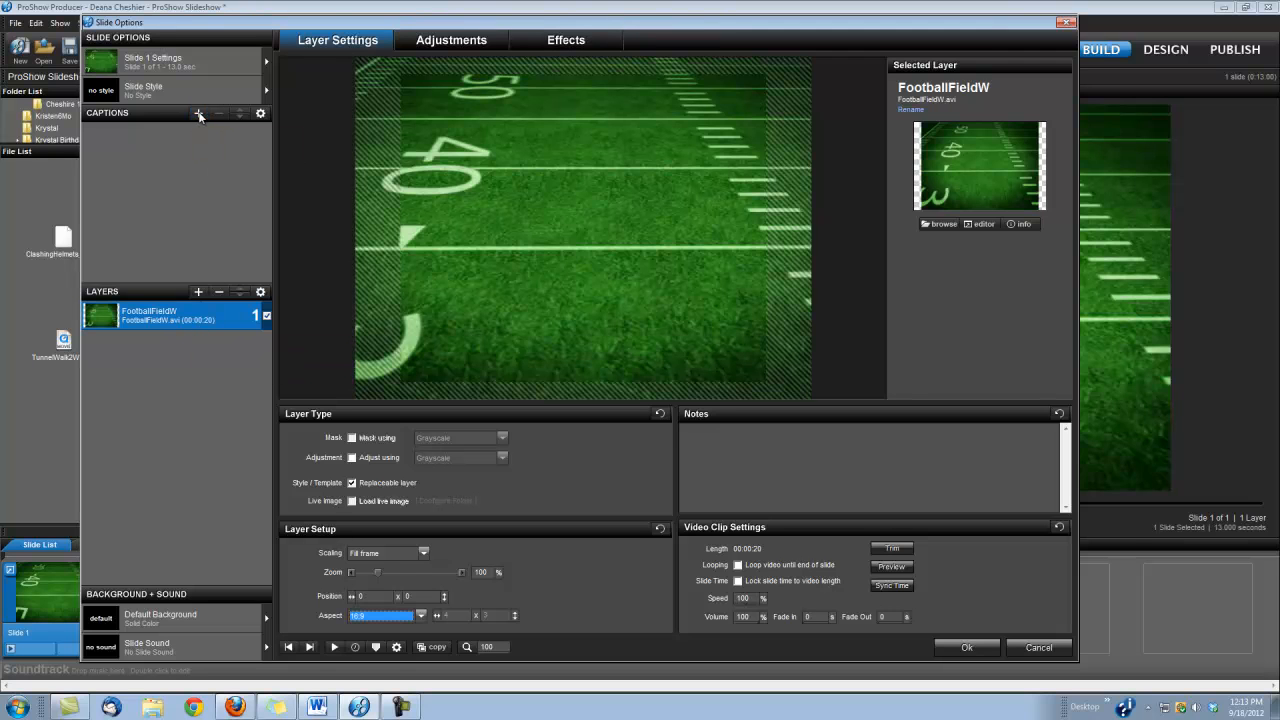
Add a new caption reading 'Game' and 'Day' on two lines over the field.
{"action": "left_click", "coordinate": [196, 114]}
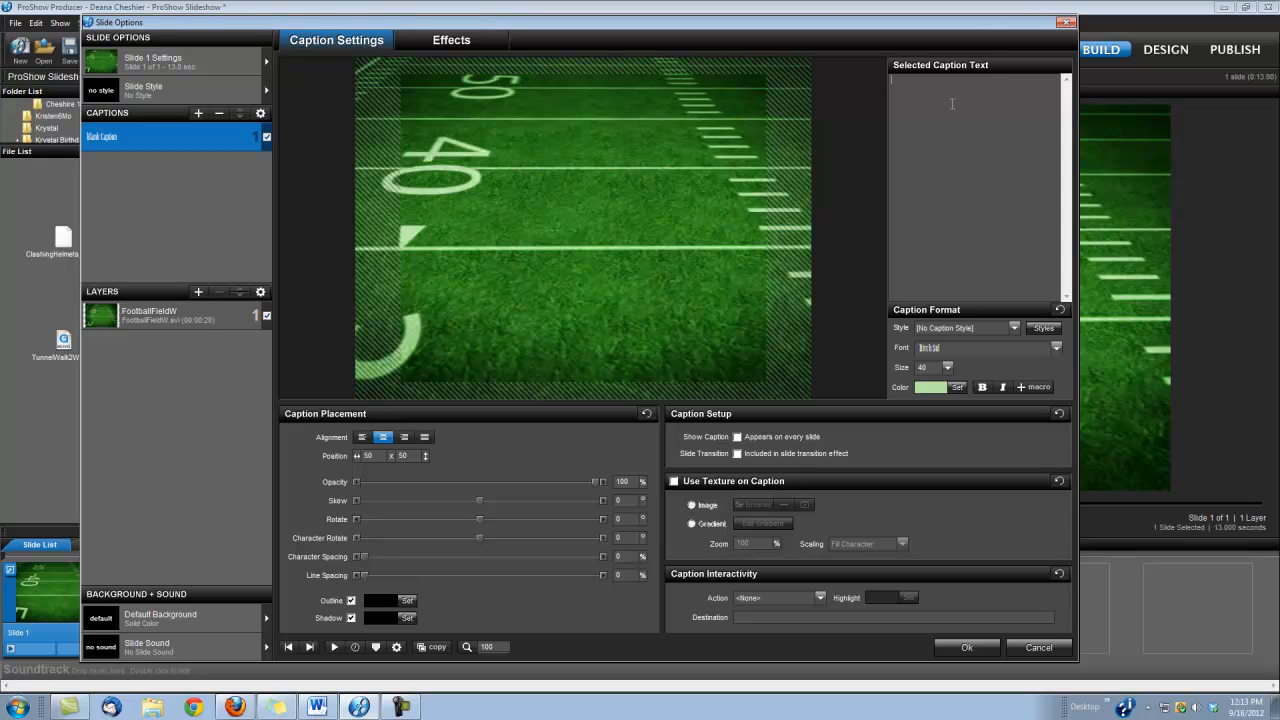
{"action": "type", "text": "Game"}
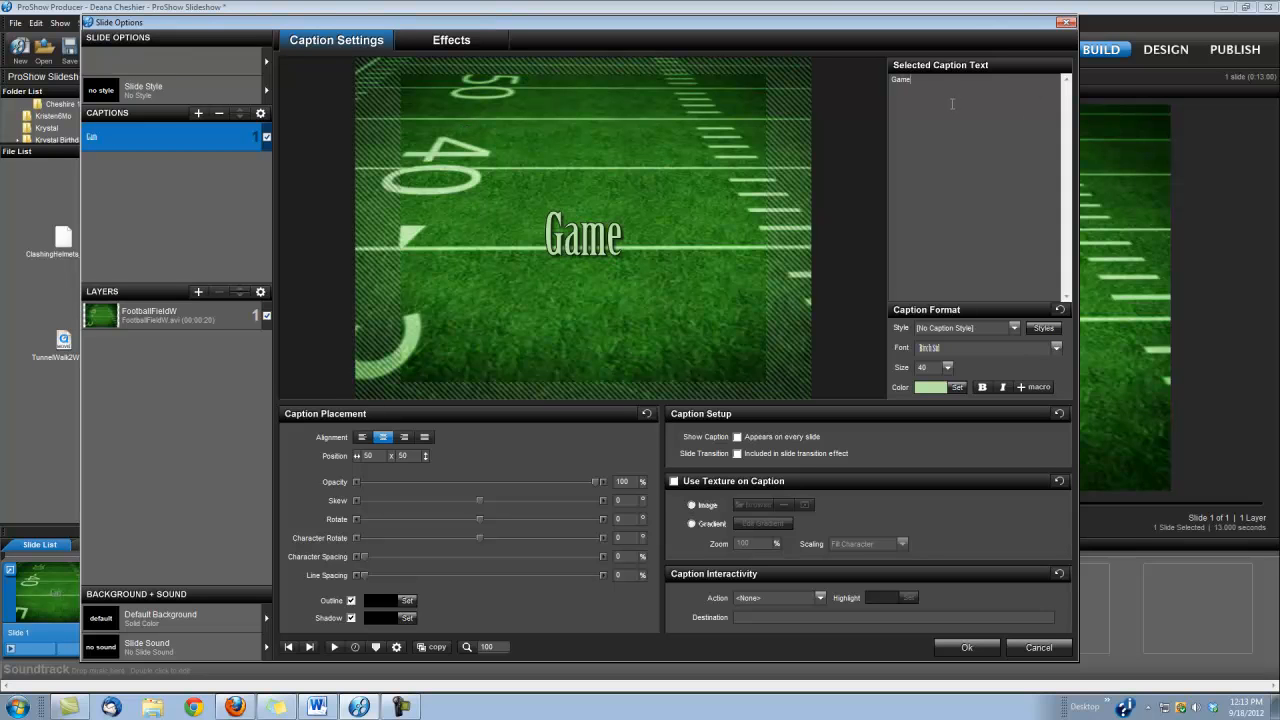
{"action": "type", "text": "Day"}
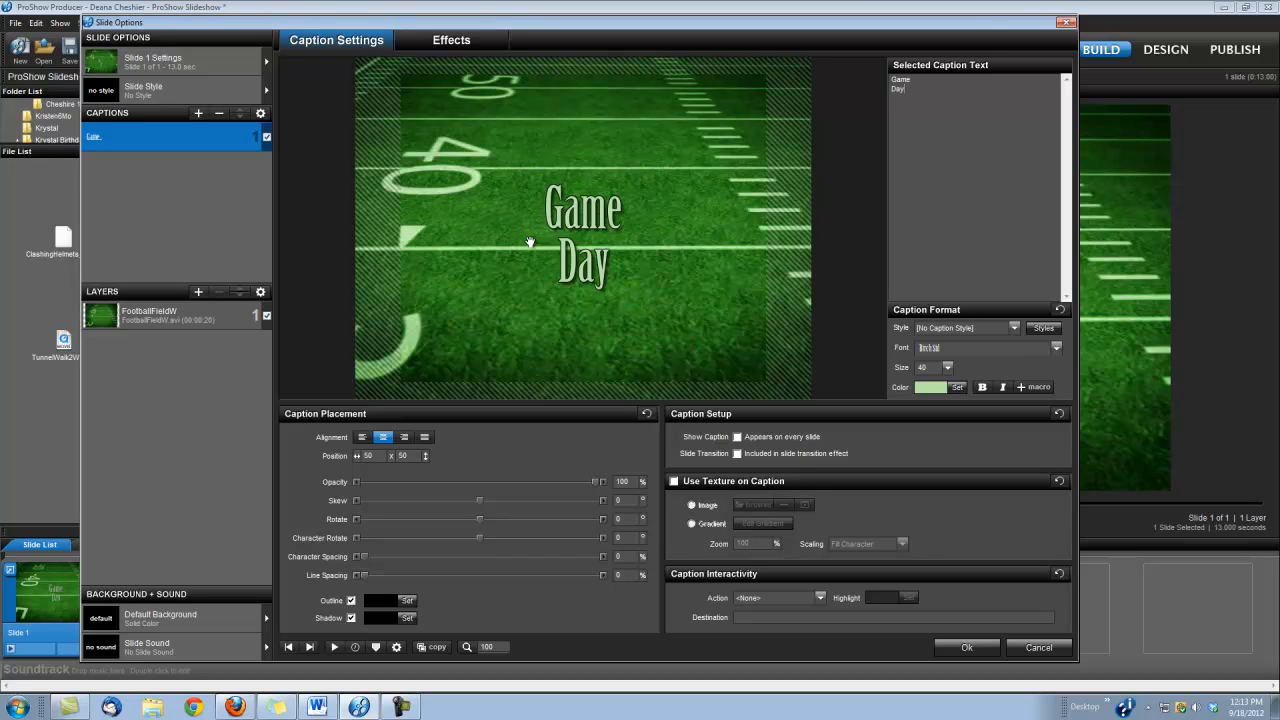
{"action": "mouse_move", "coordinate": [604, 212]}
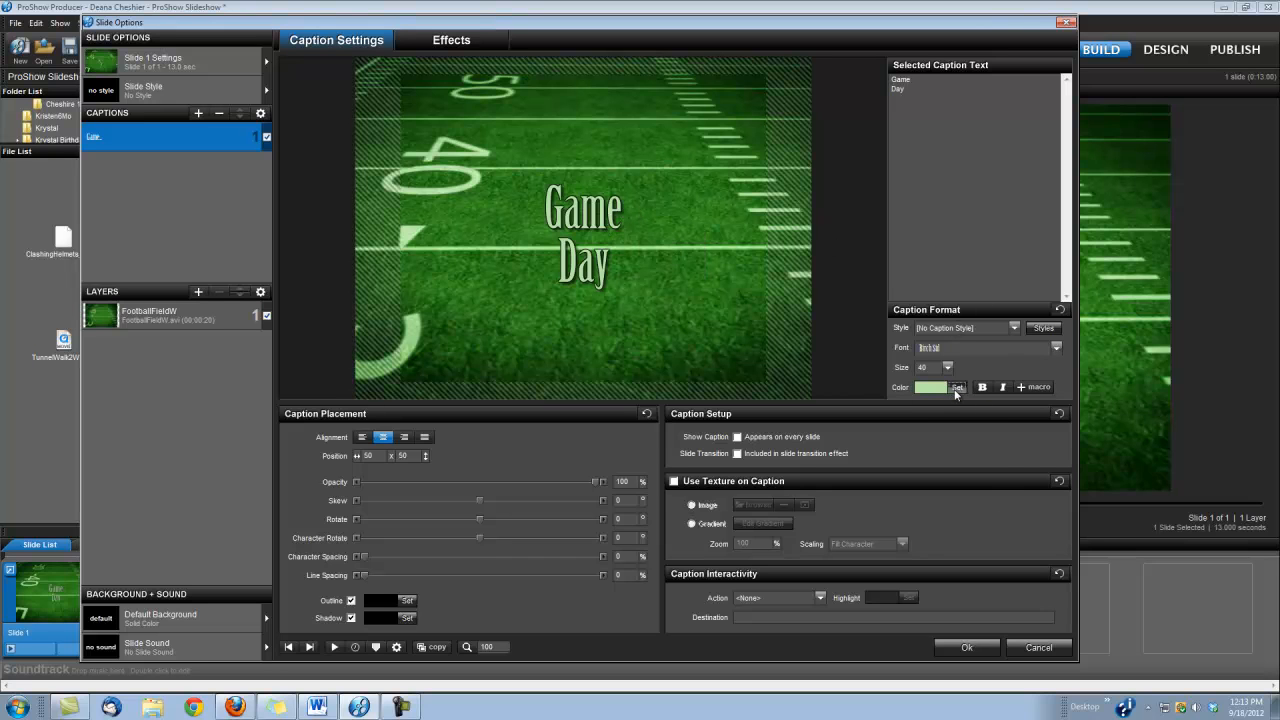
Colour the Game Day caption text pale green and close the colour chooser.
{"action": "left_click", "coordinate": [936, 388]}
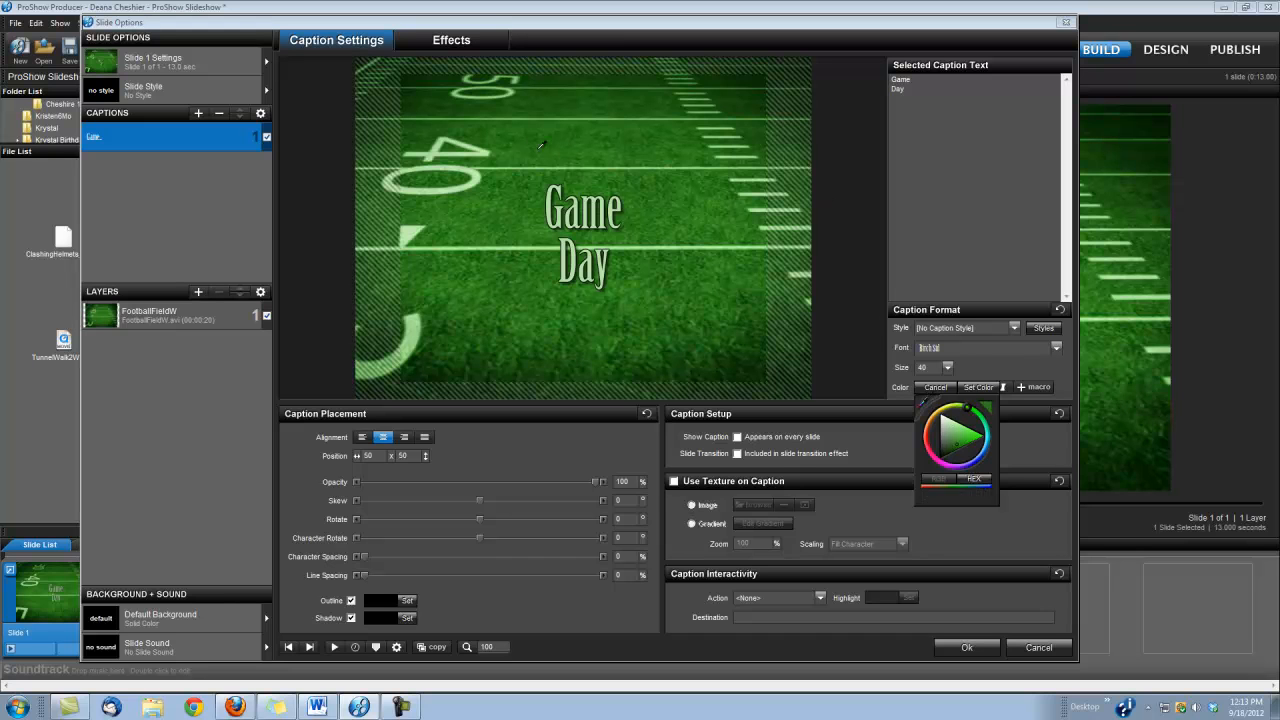
{"action": "left_click", "coordinate": [940, 428]}
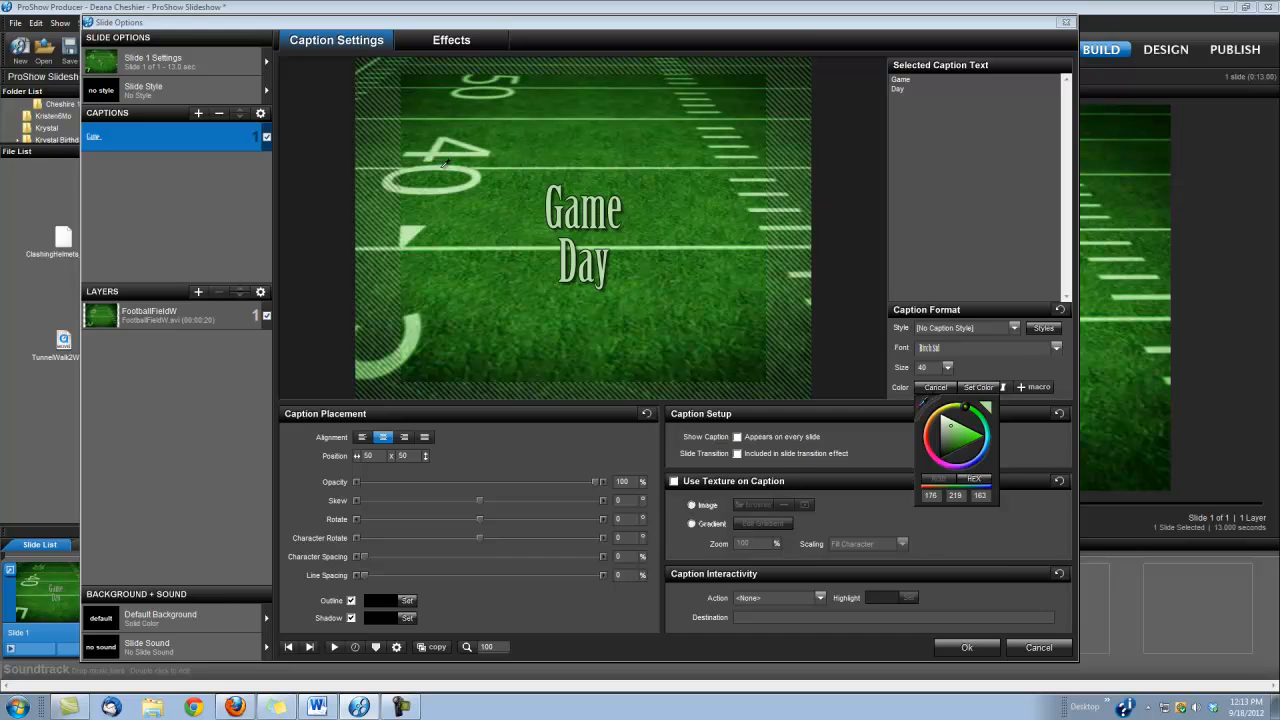
{"action": "mouse_move", "coordinate": [480, 188]}
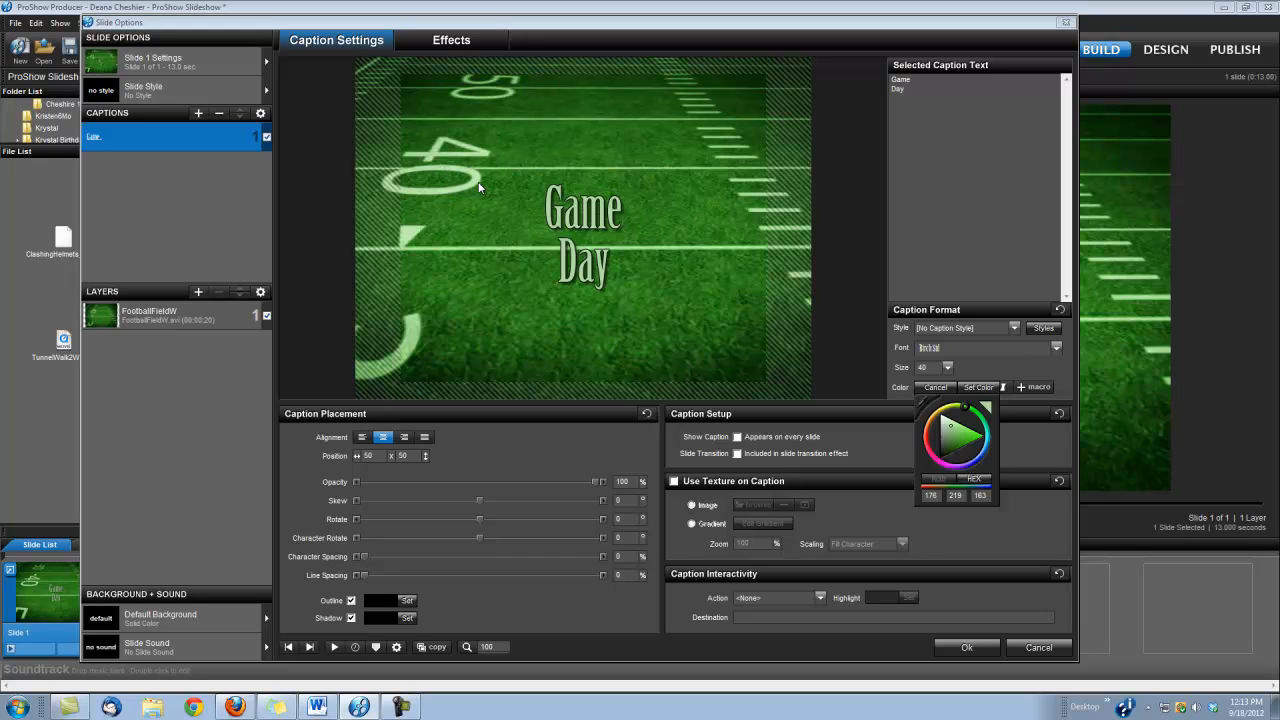
{"action": "mouse_move", "coordinate": [532, 292]}
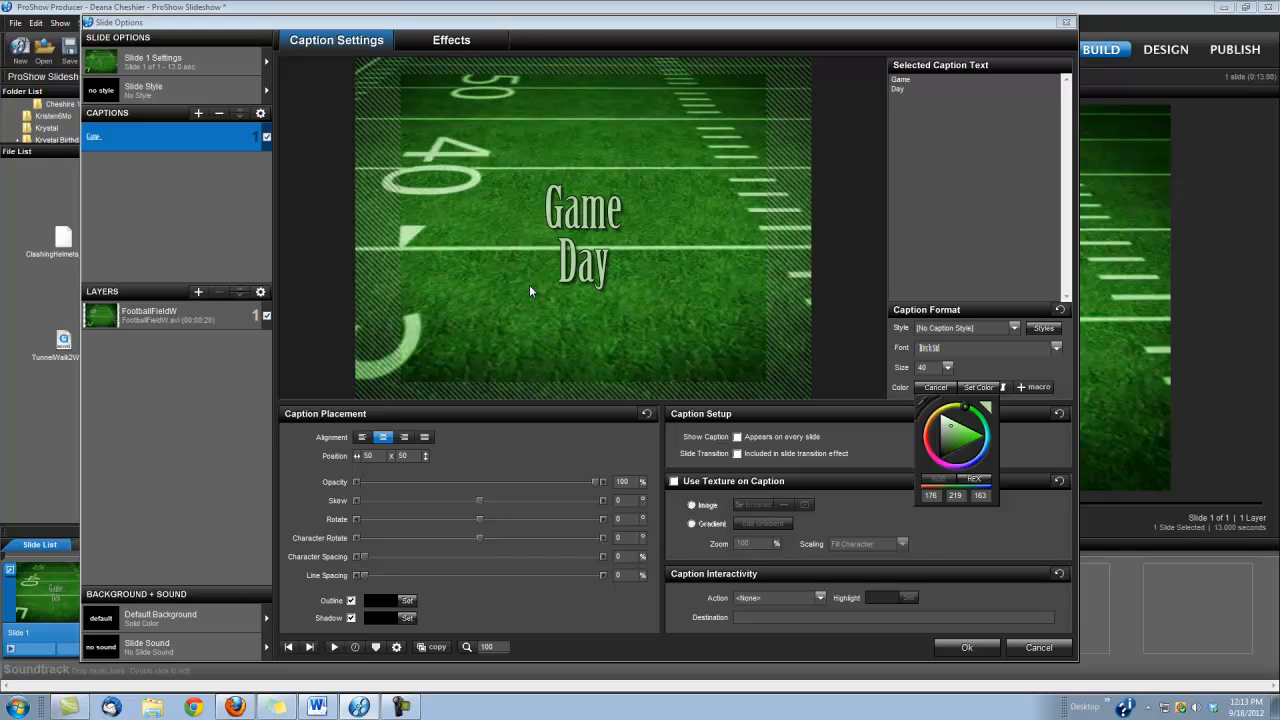
{"action": "mouse_move", "coordinate": [548, 304]}
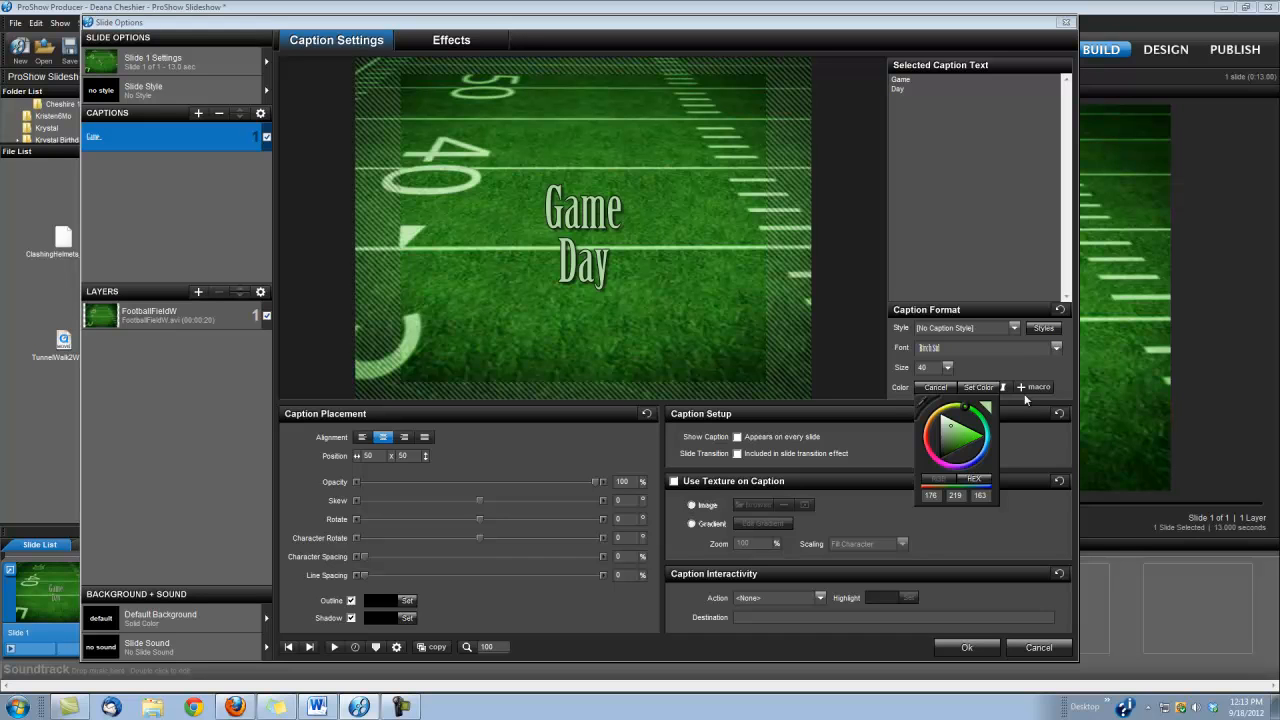
{"action": "left_click", "coordinate": [978, 388]}
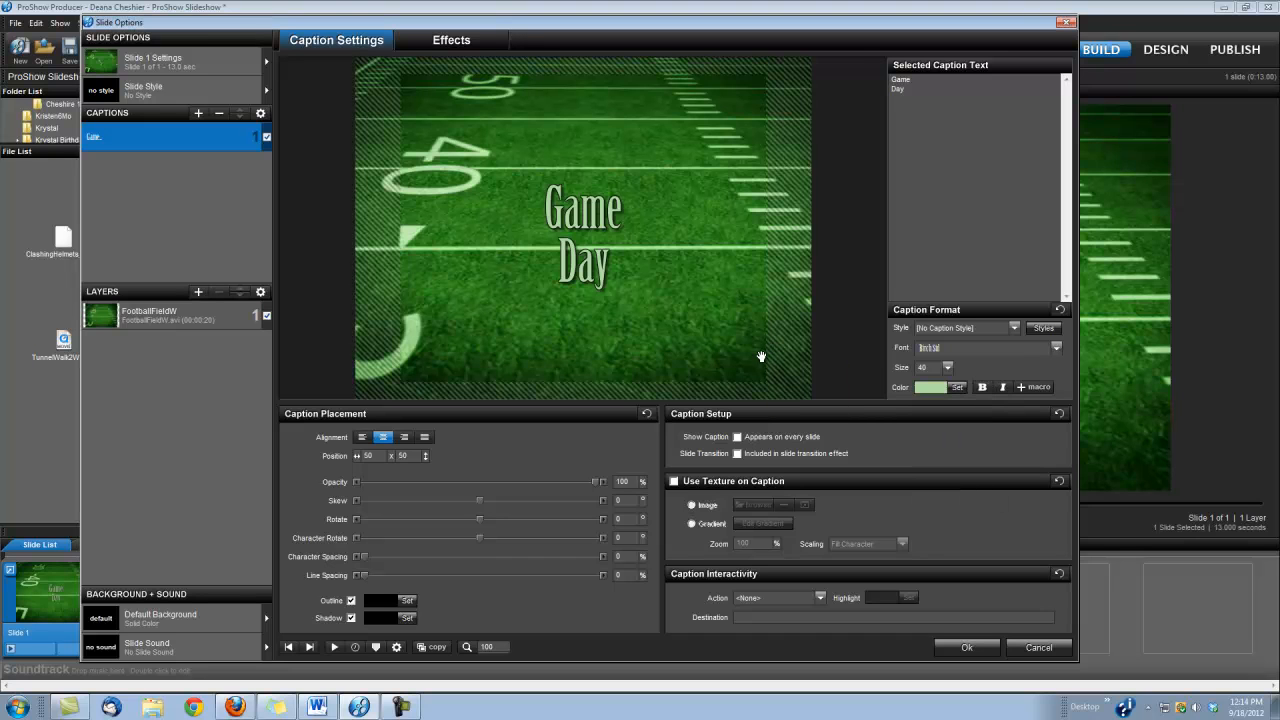
{"action": "mouse_move", "coordinate": [668, 284]}
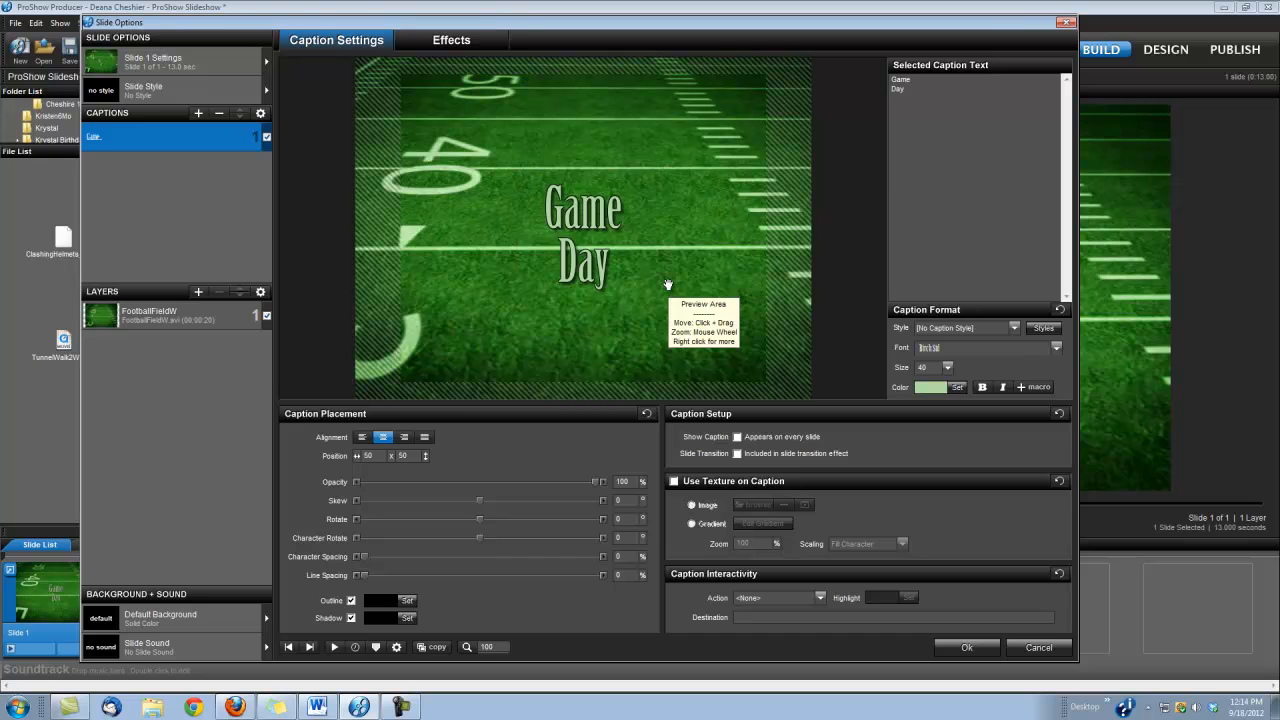
{"action": "mouse_move", "coordinate": [344, 426]}
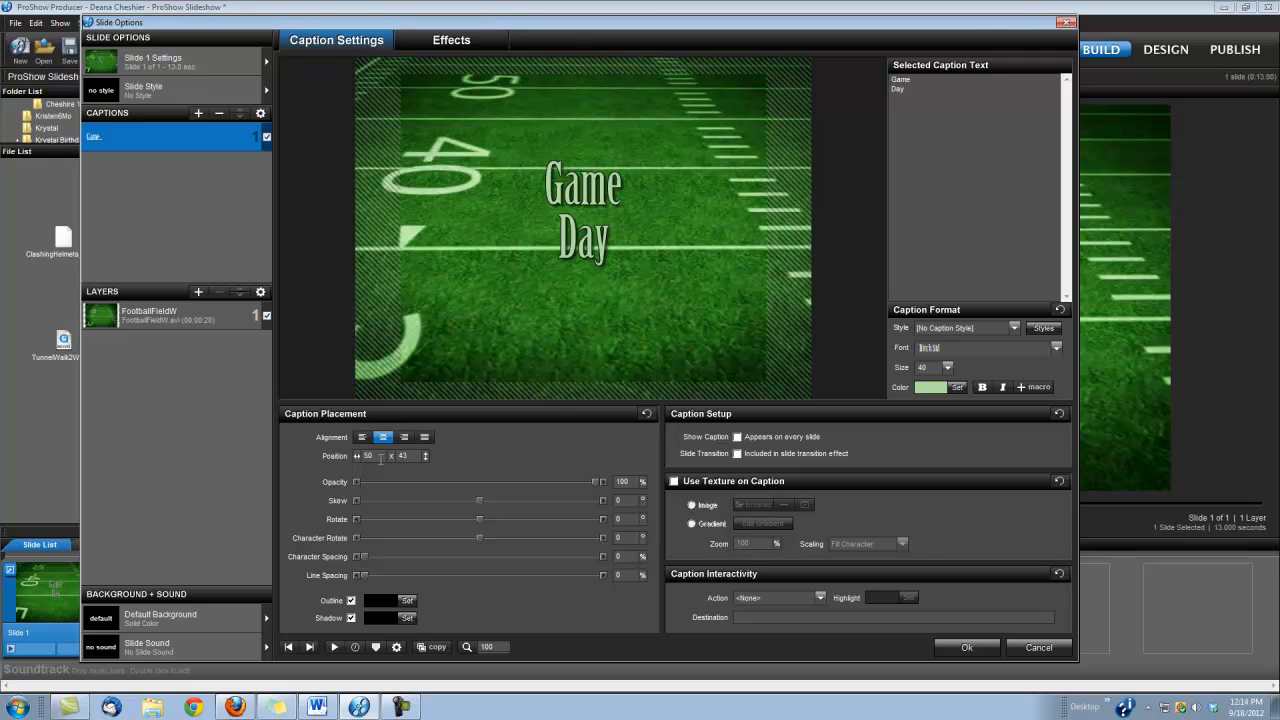
{"action": "mouse_move", "coordinate": [626, 184]}
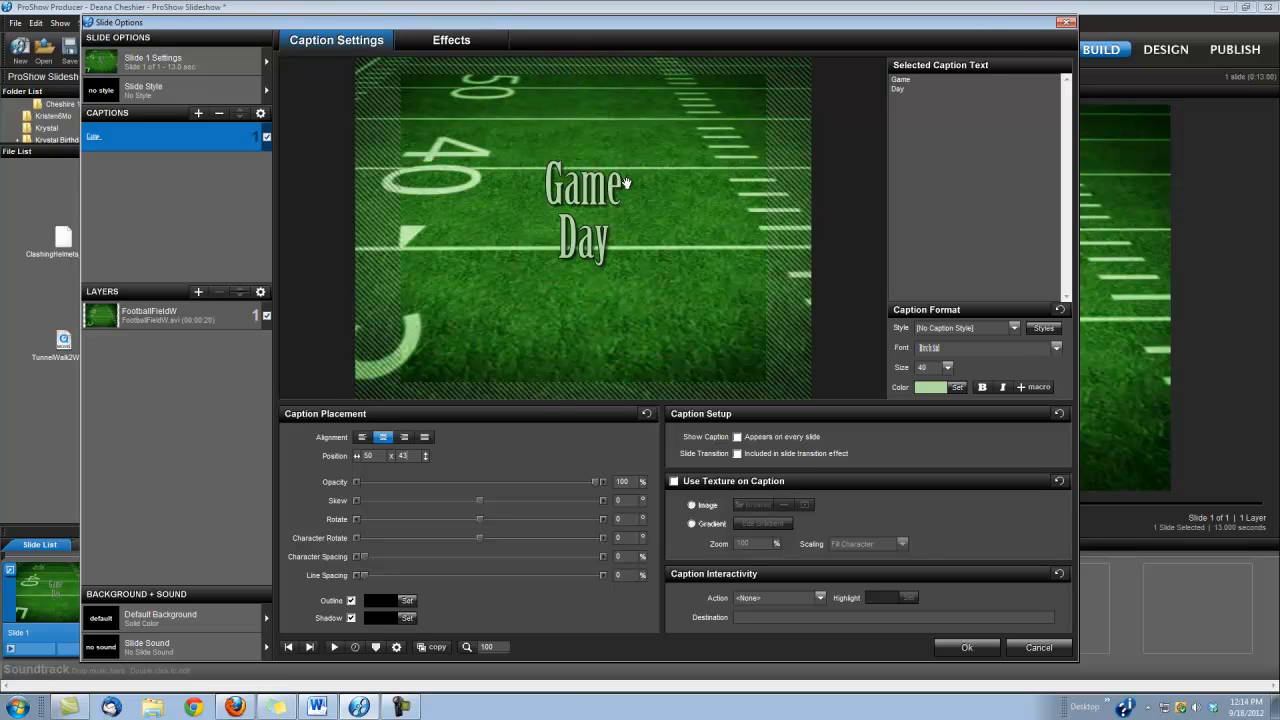
{"action": "mouse_move", "coordinate": [584, 216]}
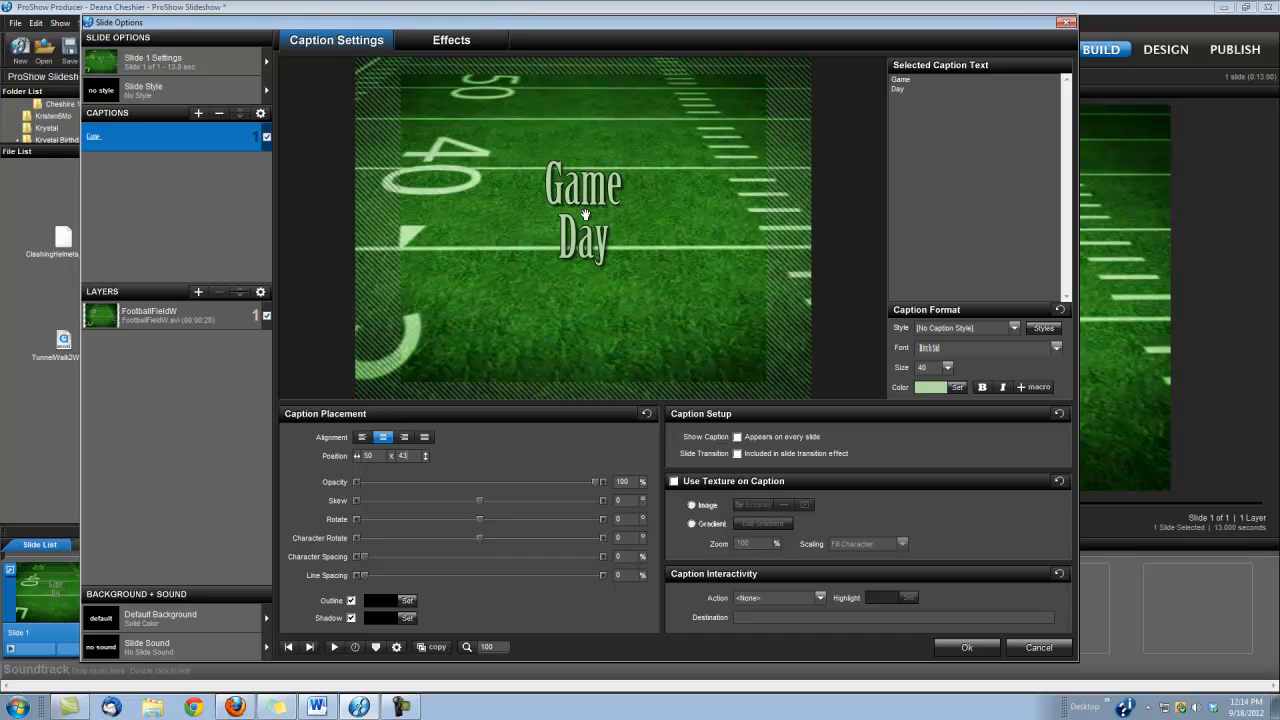
{"action": "mouse_move", "coordinate": [530, 438]}
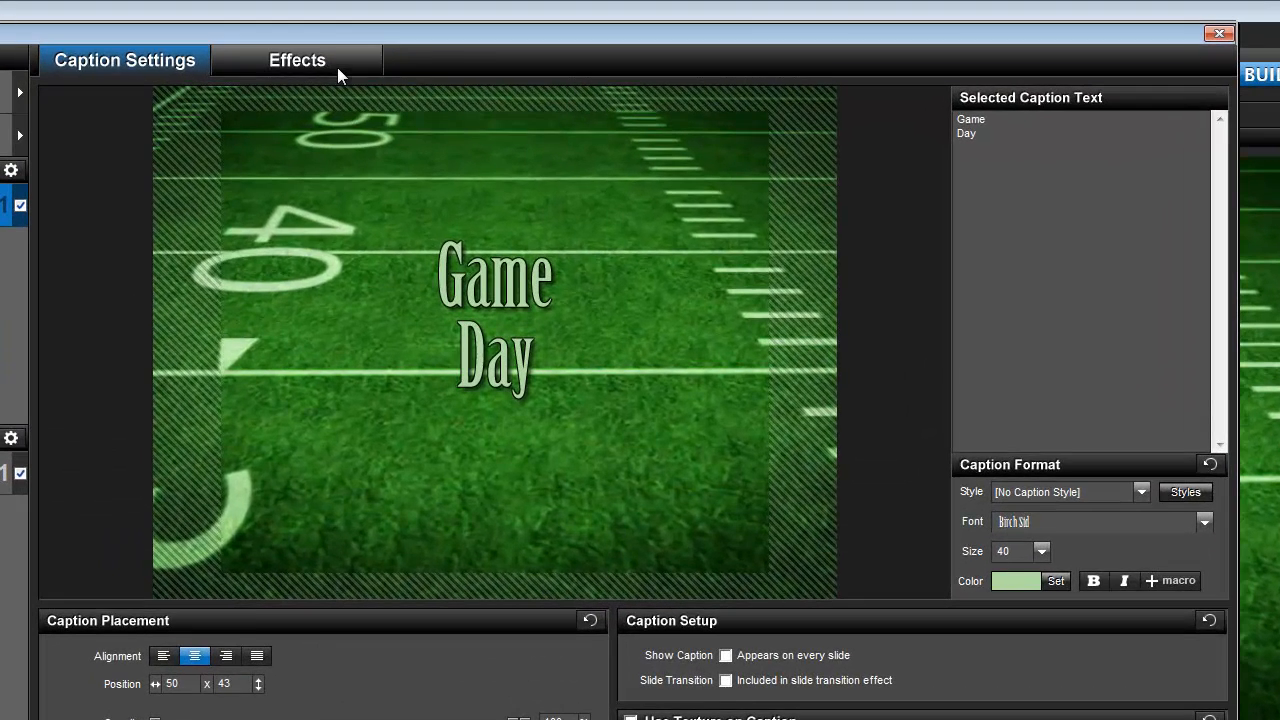
Set the caption's first keyframe time to exactly 7.85 seconds.
{"action": "left_click", "coordinate": [296, 60]}
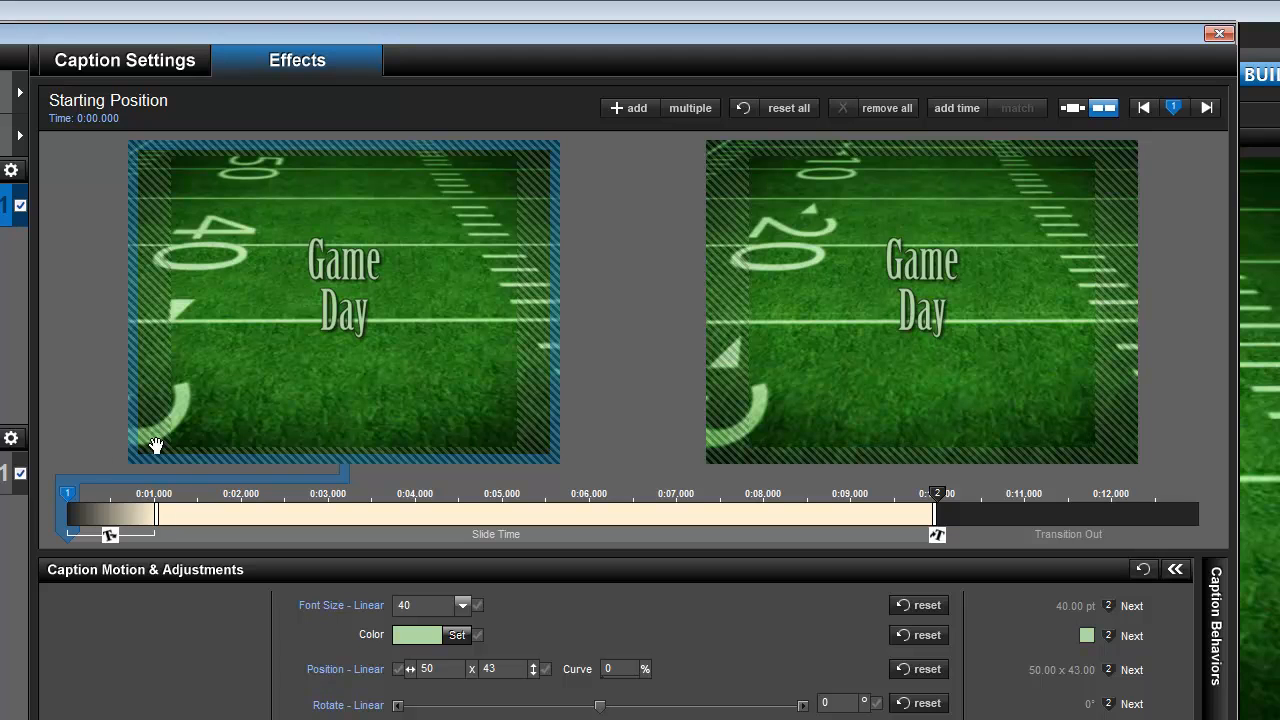
{"action": "mouse_move", "coordinate": [68, 492]}
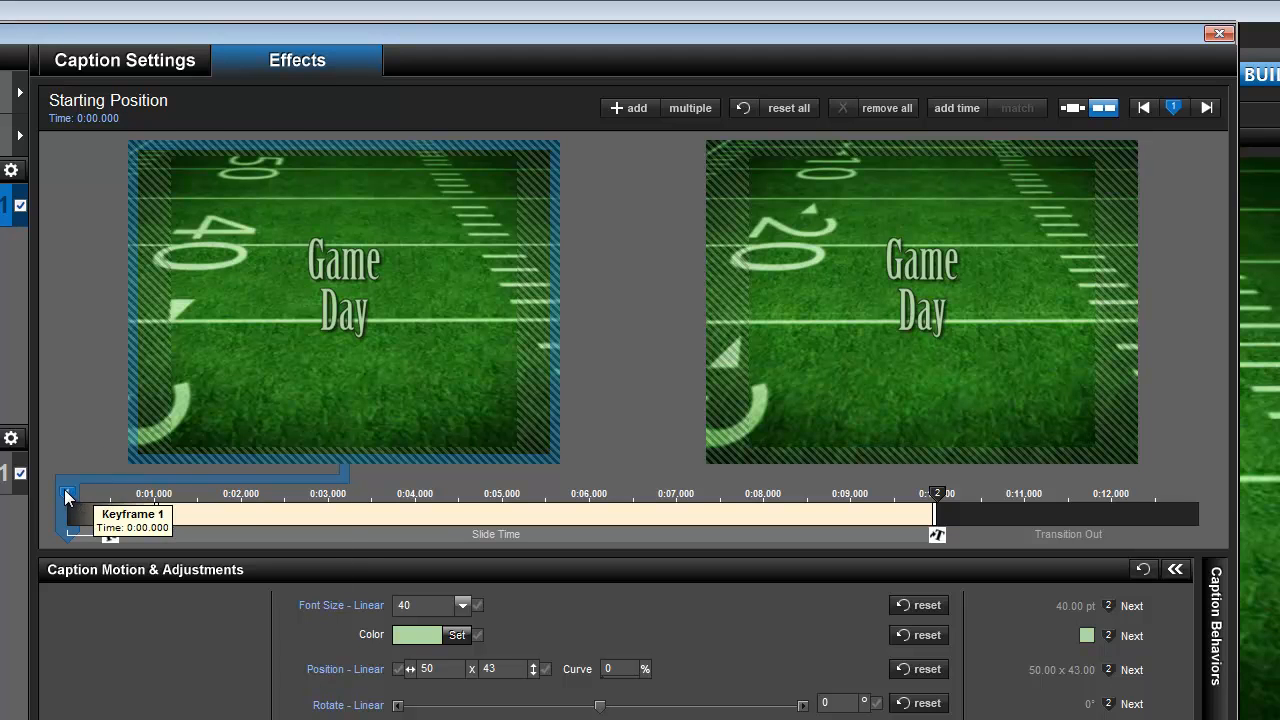
{"action": "right_click", "coordinate": [68, 496]}
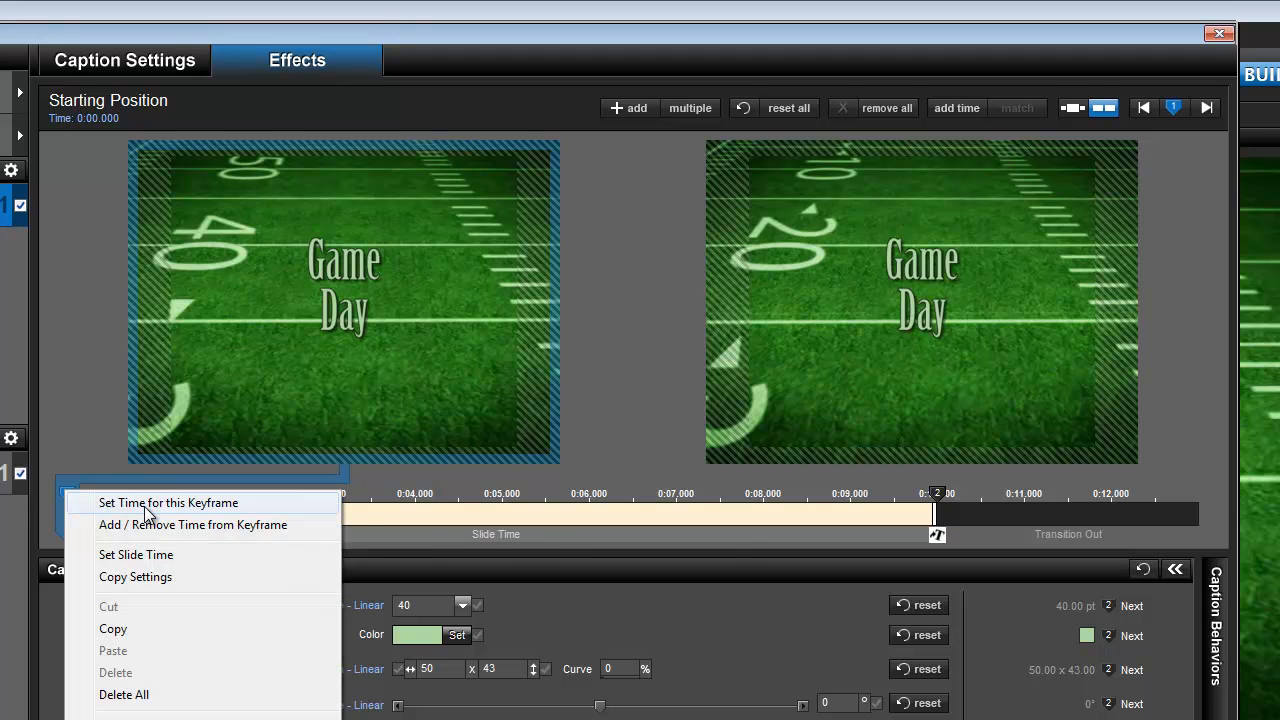
{"action": "left_click", "coordinate": [168, 502]}
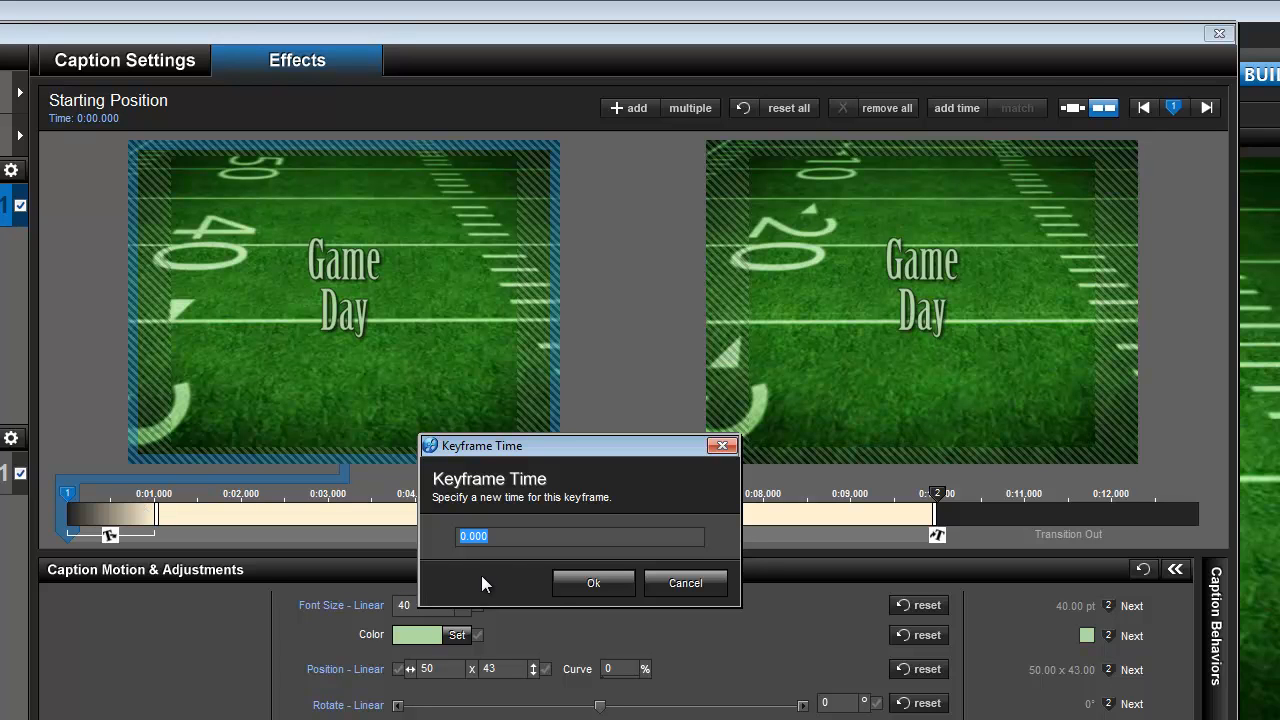
{"action": "type", "text": "7.85"}
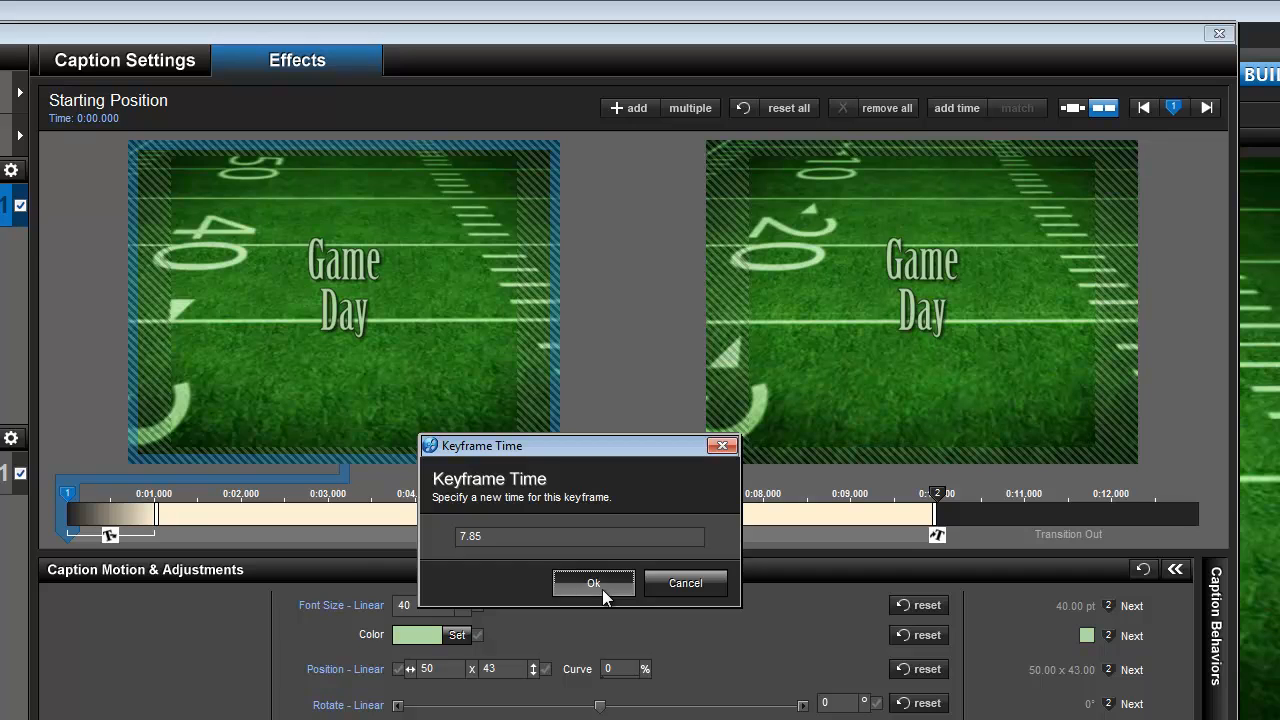
{"action": "left_click", "coordinate": [592, 584]}
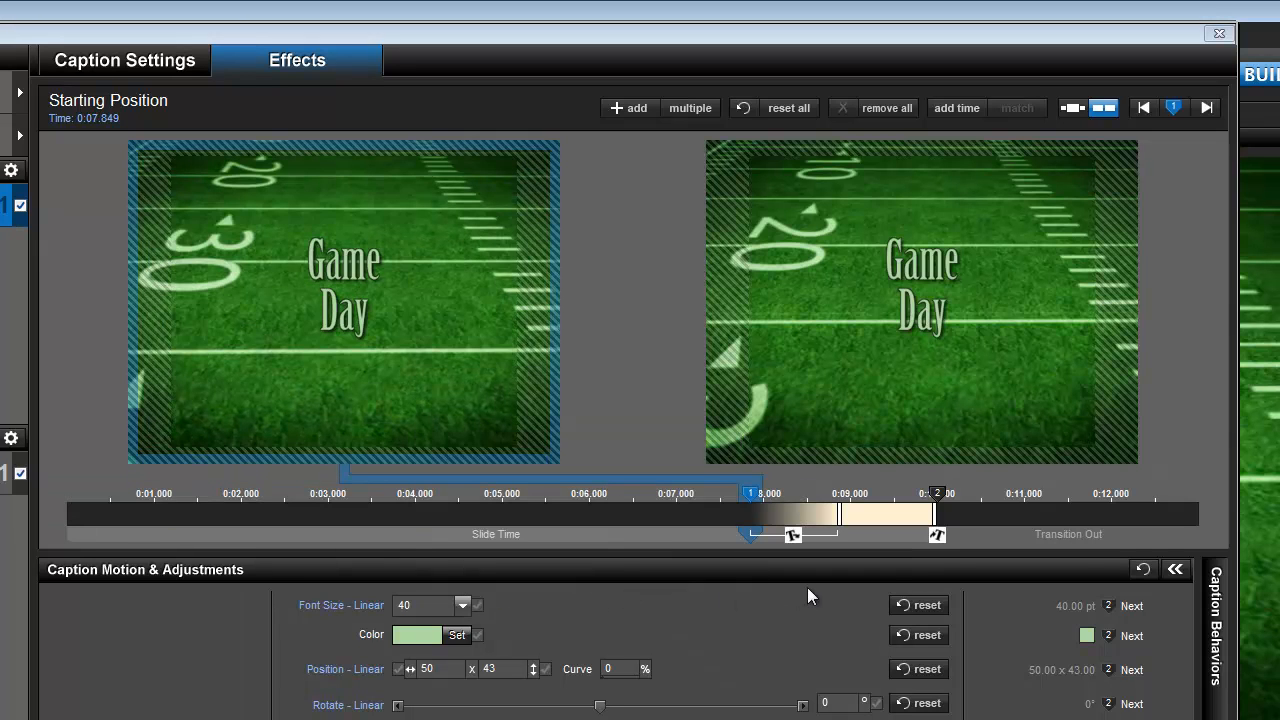
{"action": "mouse_move", "coordinate": [792, 540]}
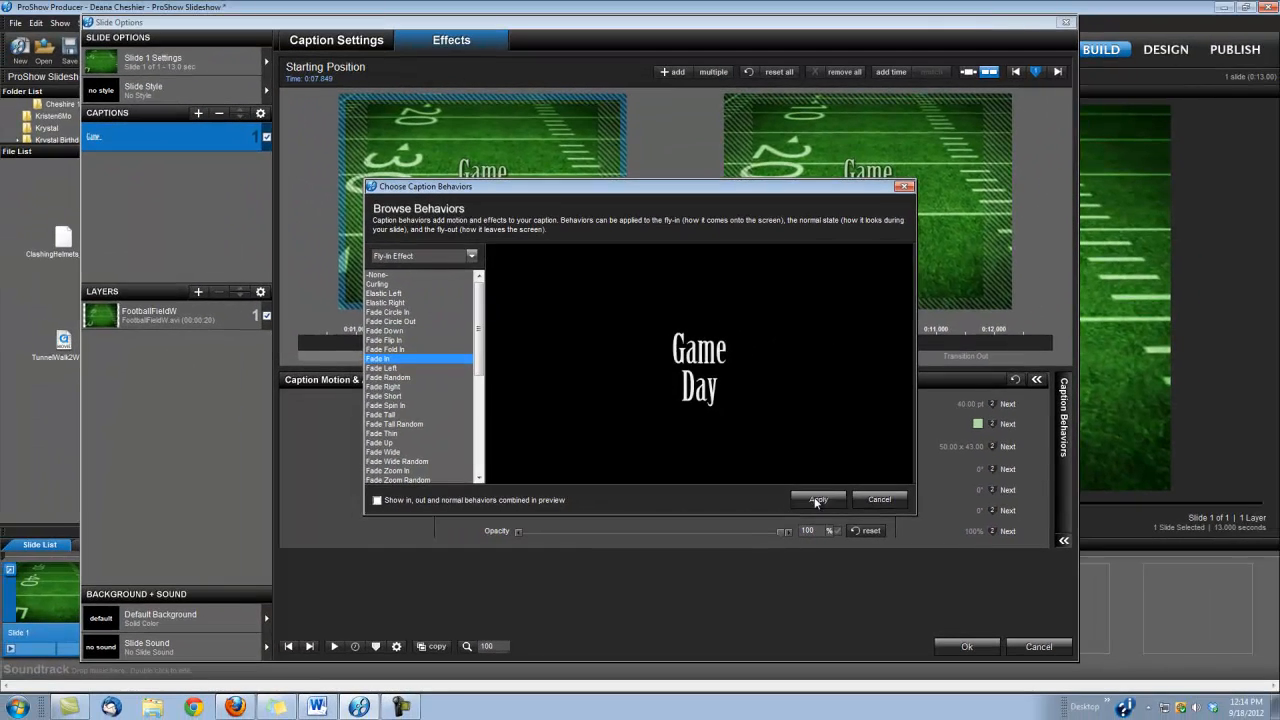
Apply the chosen entrance behaviour and nudge the caption's ending keyframe slightly later.
{"action": "left_click", "coordinate": [816, 500]}
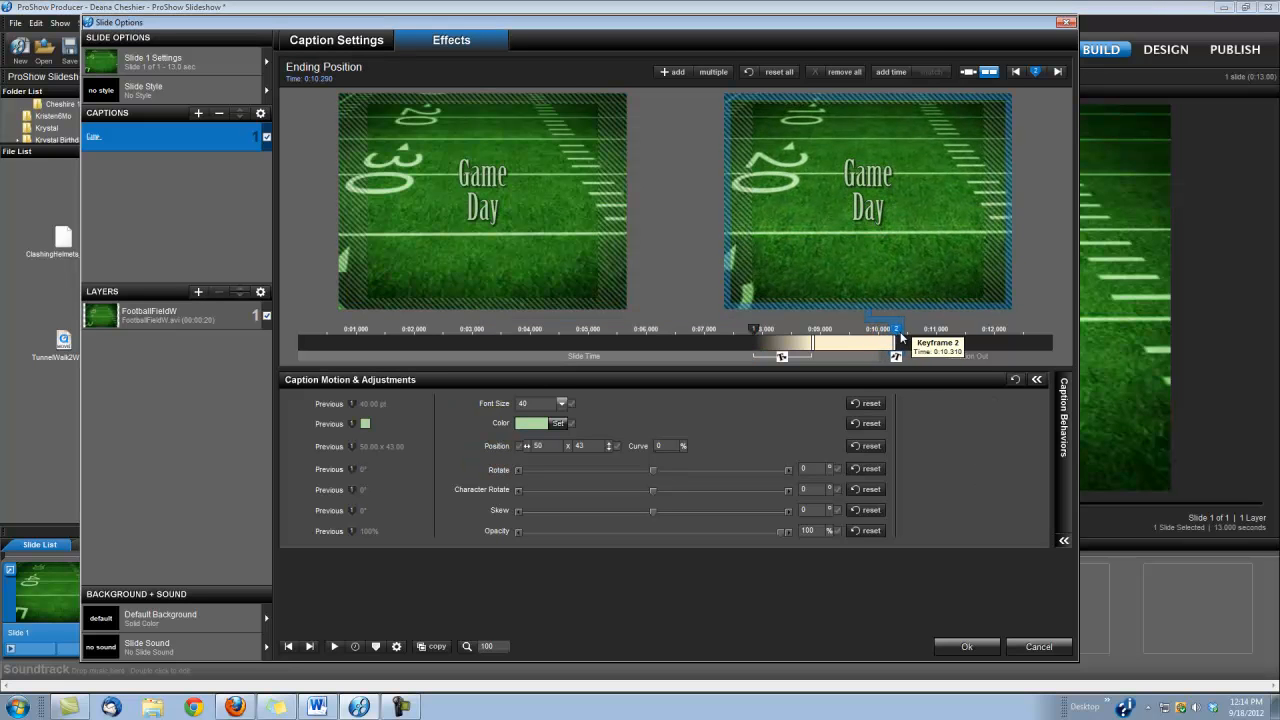
{"action": "left_click_drag", "start_coordinate": [896, 328], "coordinate": [908, 328]}
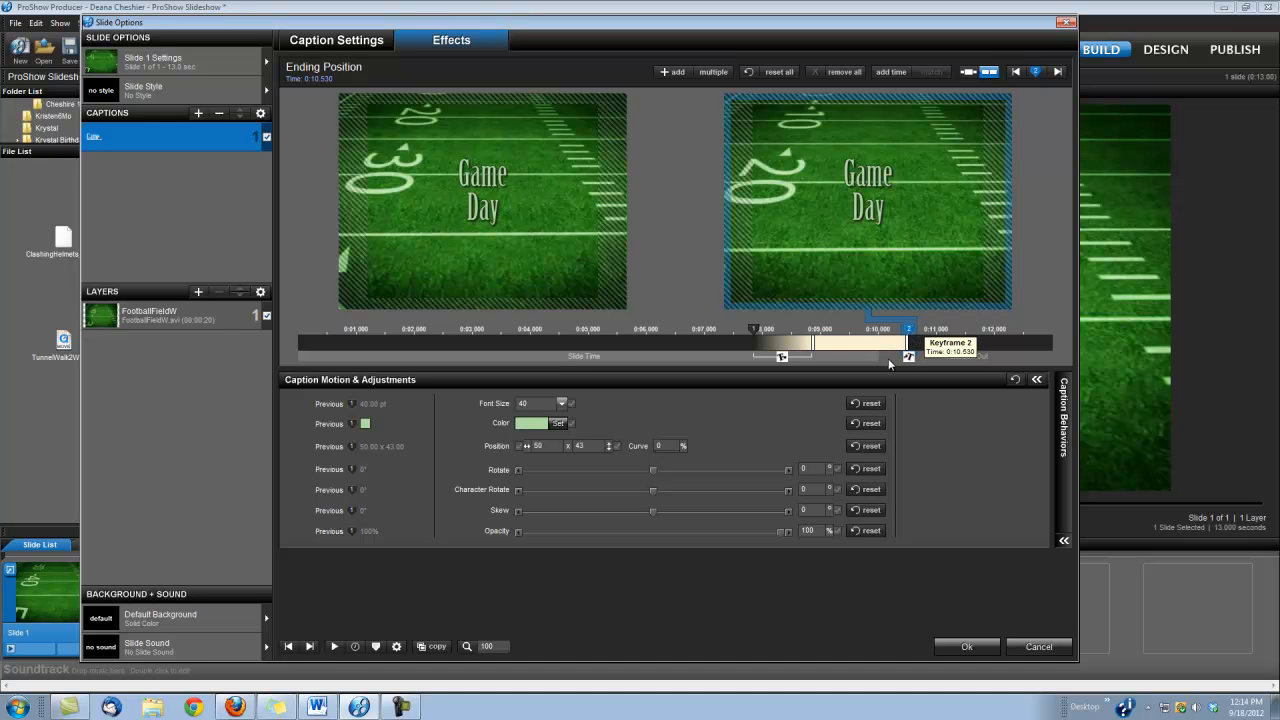
{"action": "mouse_move", "coordinate": [114, 342]}
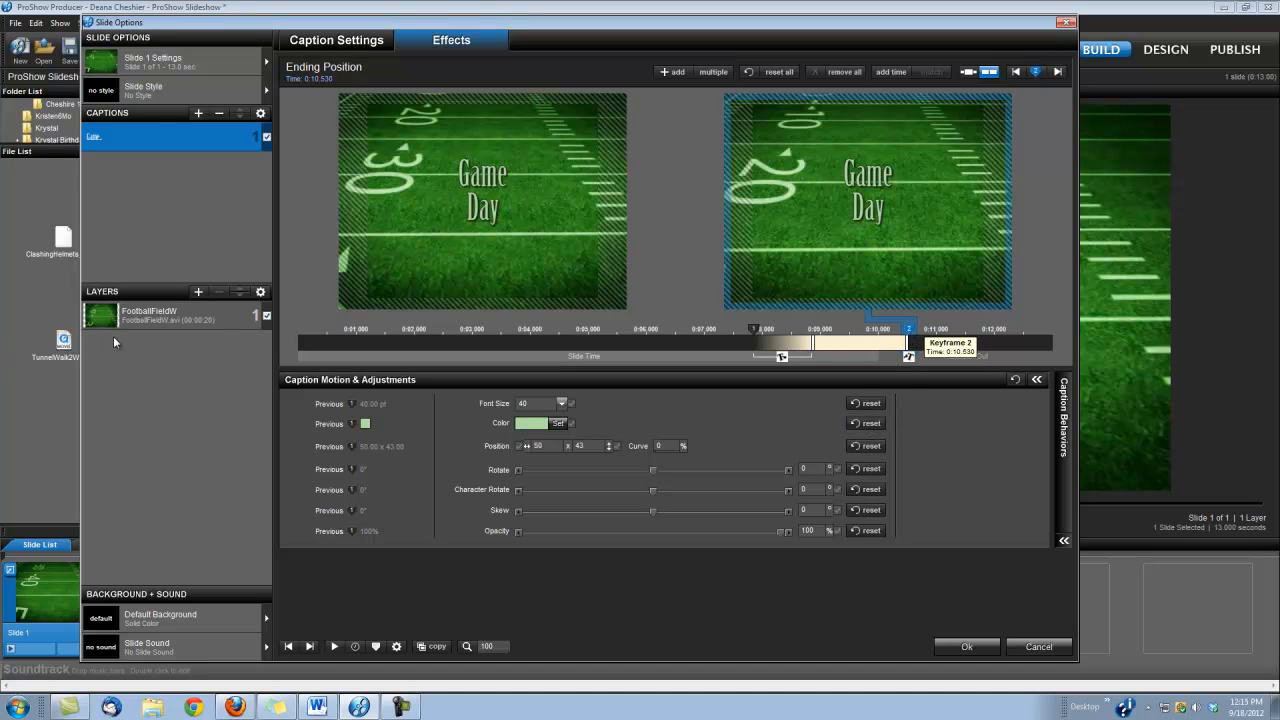
{"action": "mouse_move", "coordinate": [140, 362]}
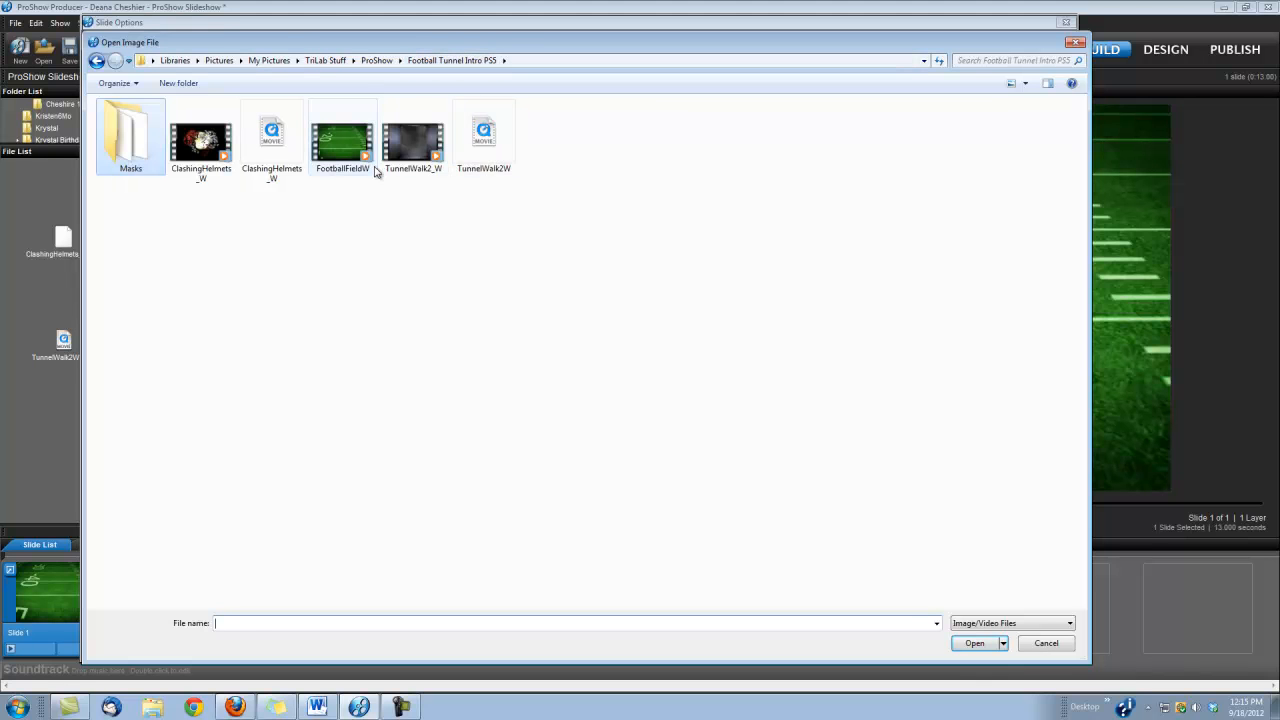
Add the TunnelWalk2W video as a new layer above the football field.
{"action": "left_click", "coordinate": [484, 140]}
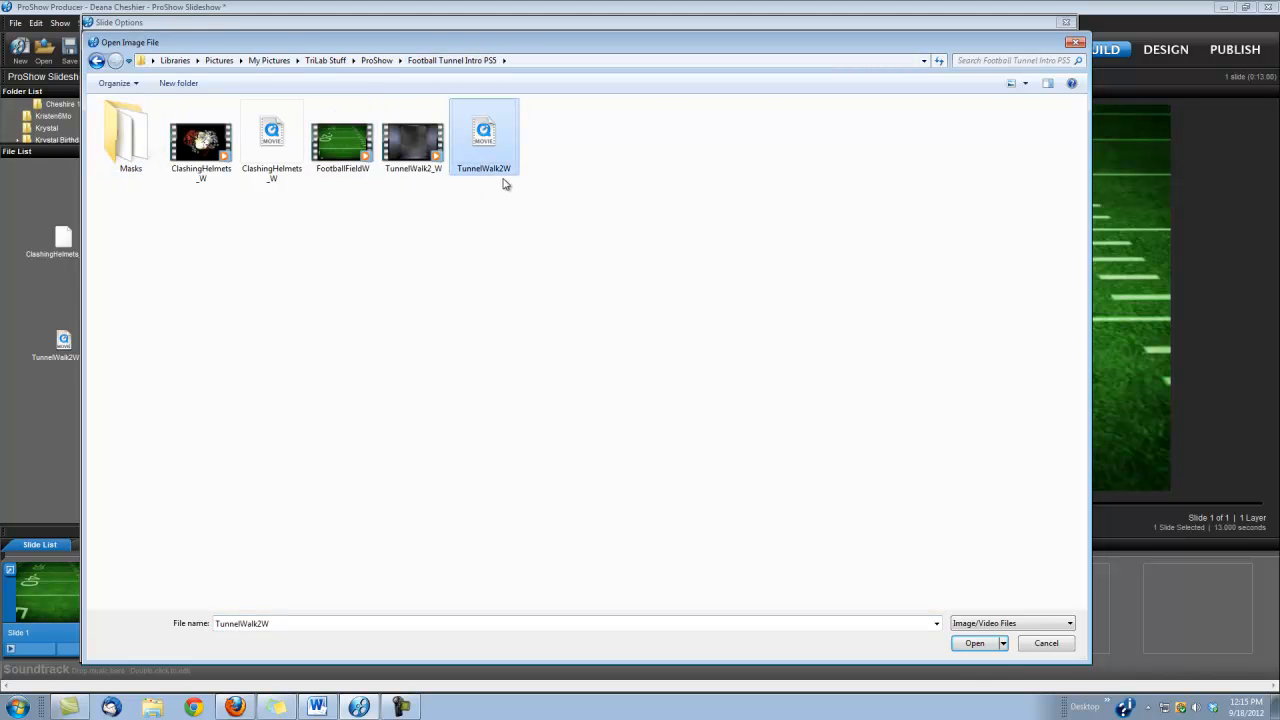
{"action": "mouse_move", "coordinate": [426, 184]}
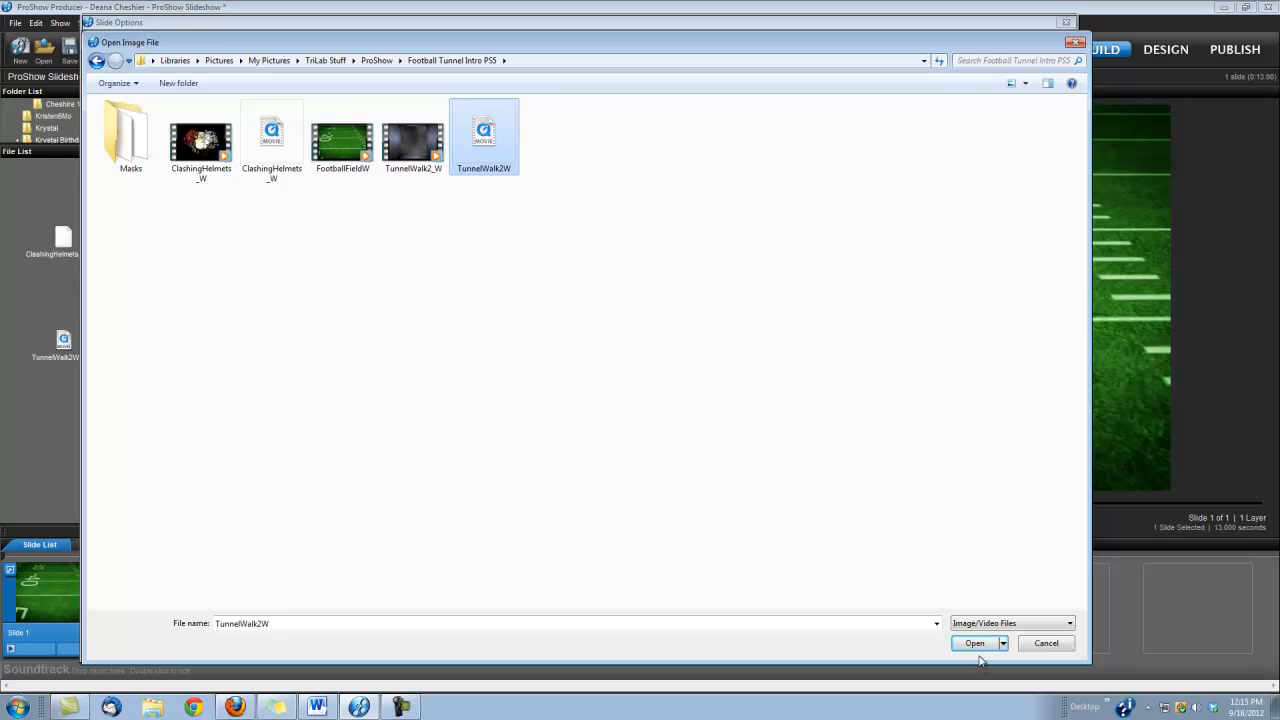
{"action": "left_click", "coordinate": [972, 644]}
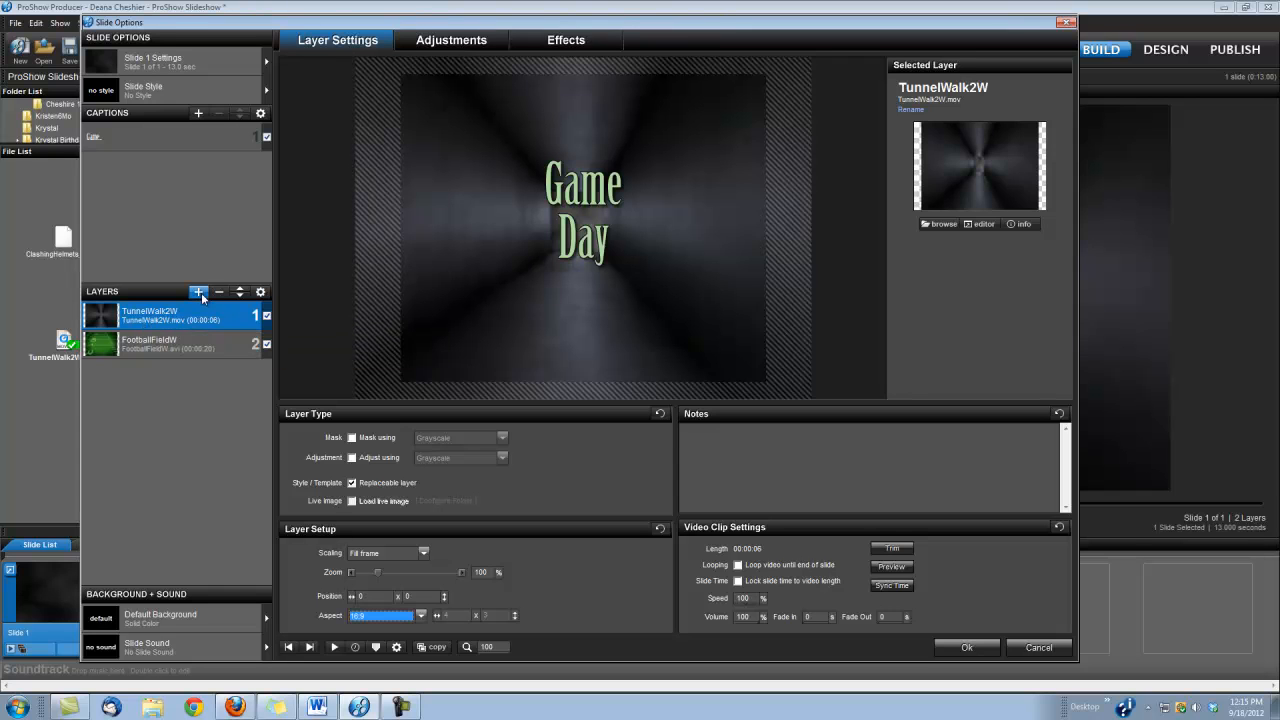
Add the TunnelWalk2W file from the Masks folder as a masking layer set to 16:9.
{"action": "left_click", "coordinate": [198, 292]}
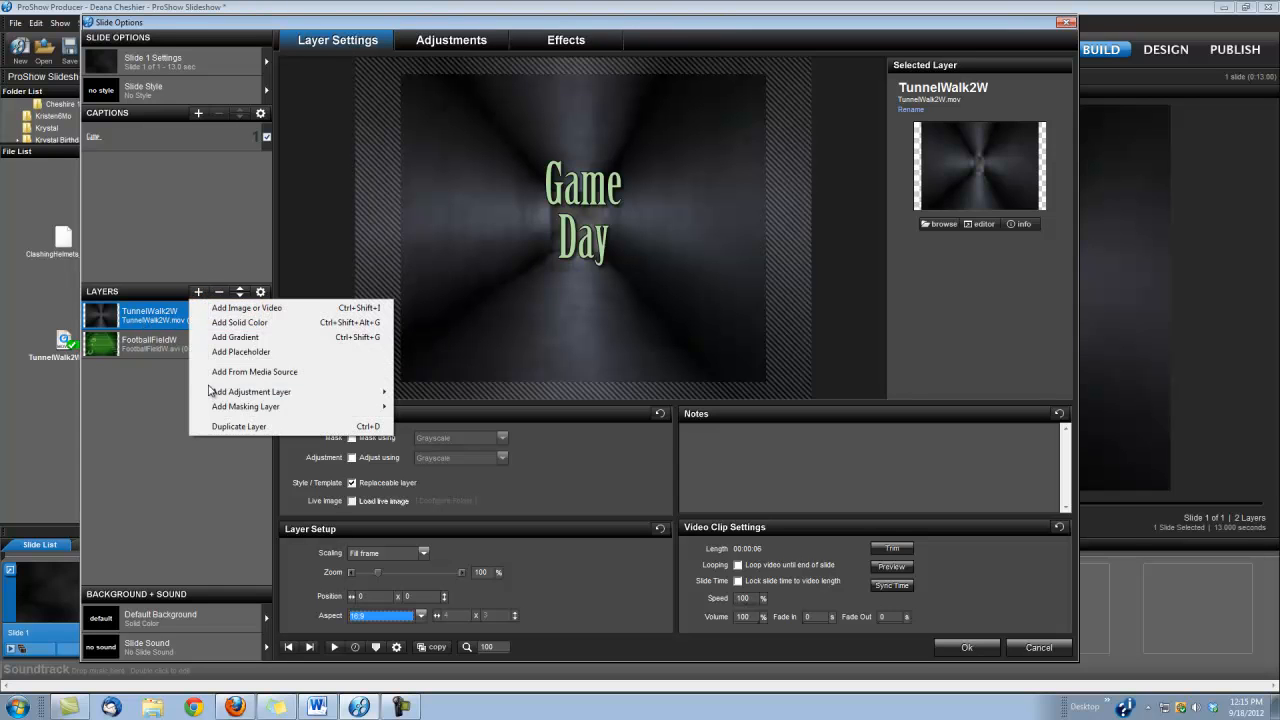
{"action": "mouse_move", "coordinate": [244, 406]}
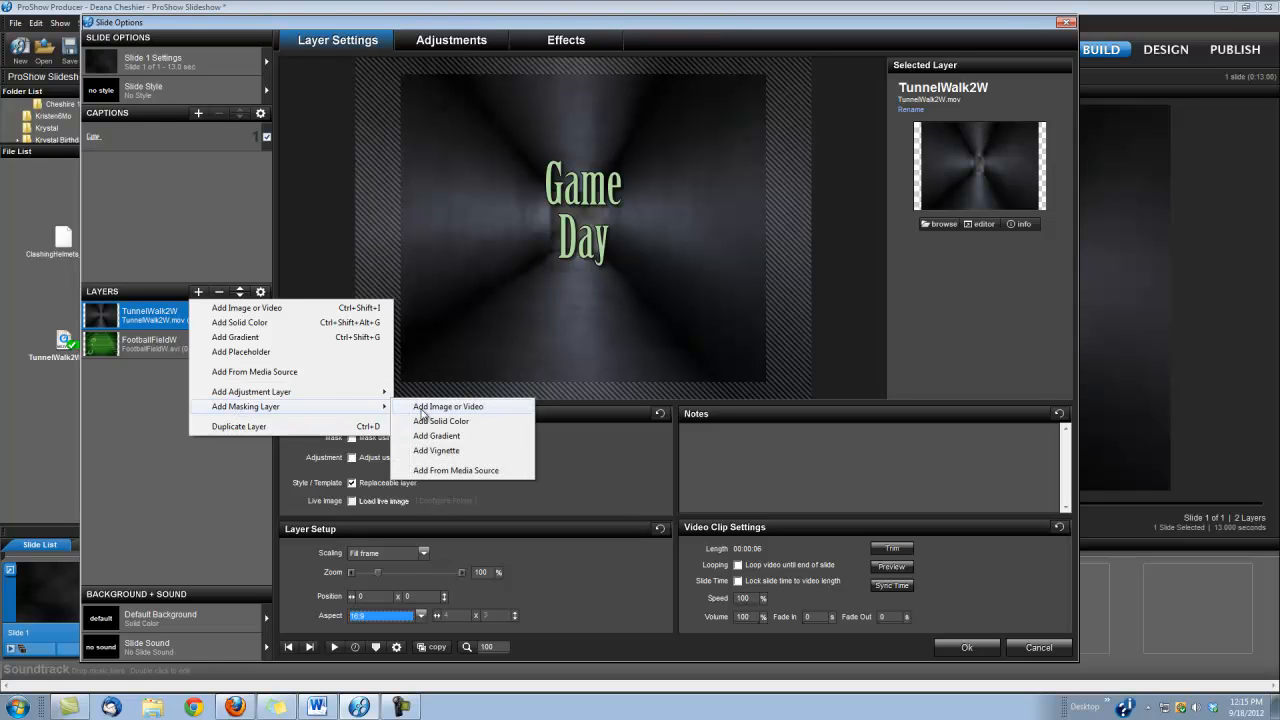
{"action": "left_click", "coordinate": [446, 406]}
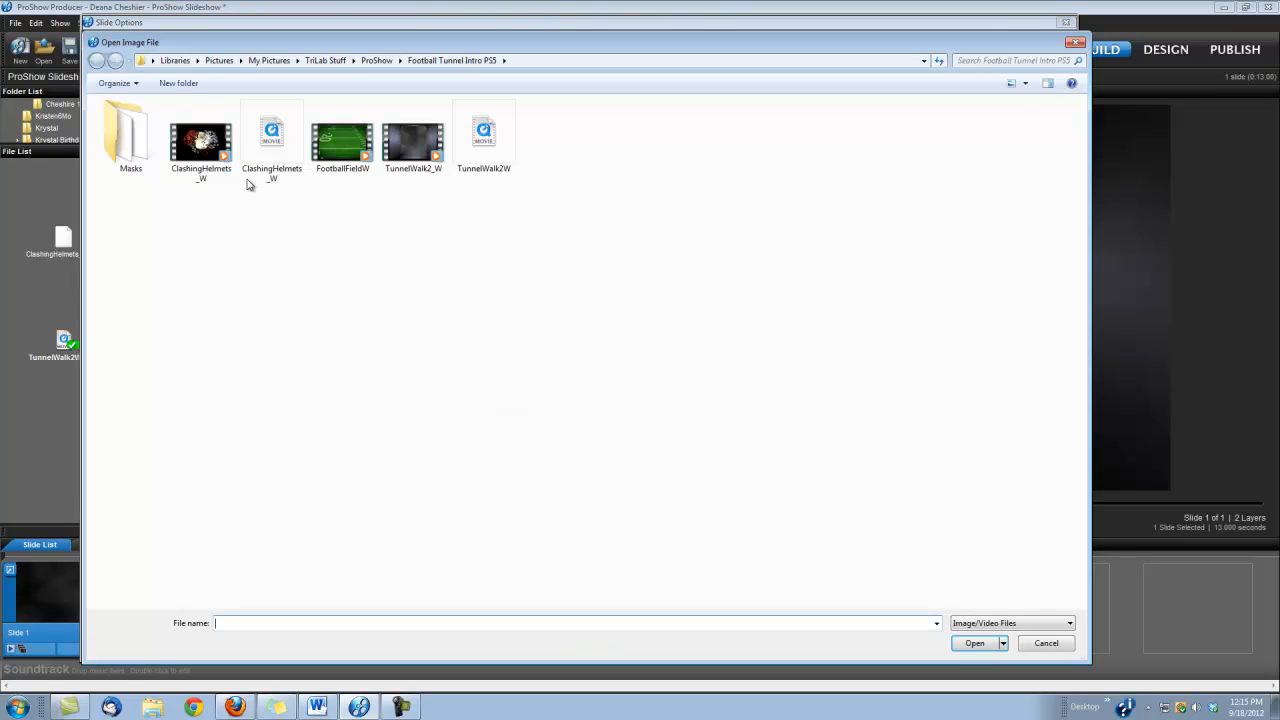
{"action": "double_click", "coordinate": [130, 136]}
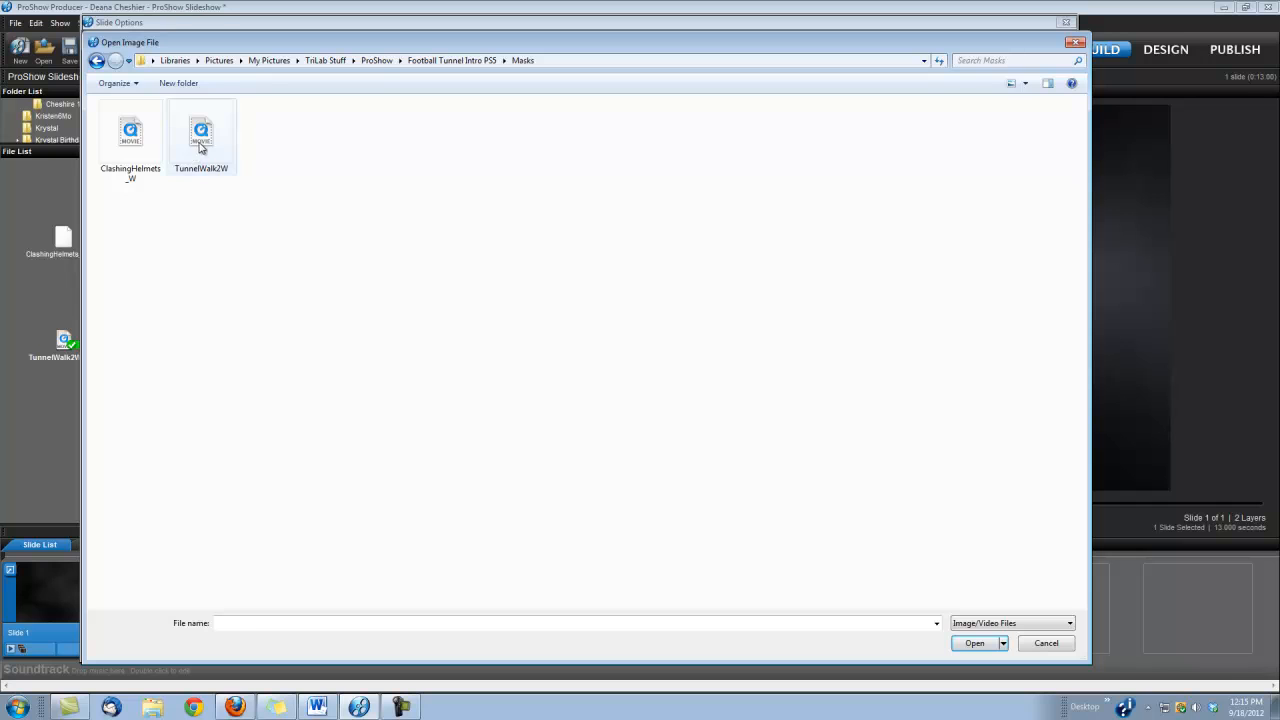
{"action": "left_click", "coordinate": [204, 132]}
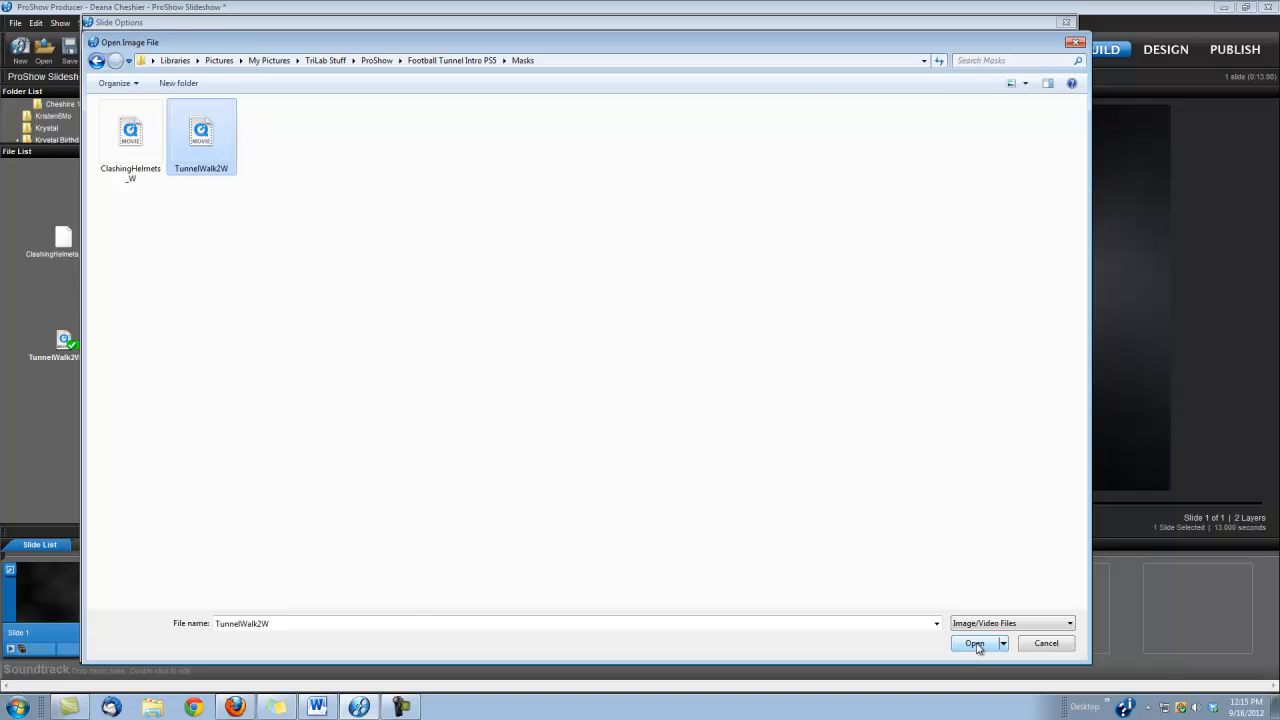
{"action": "left_click", "coordinate": [972, 644]}
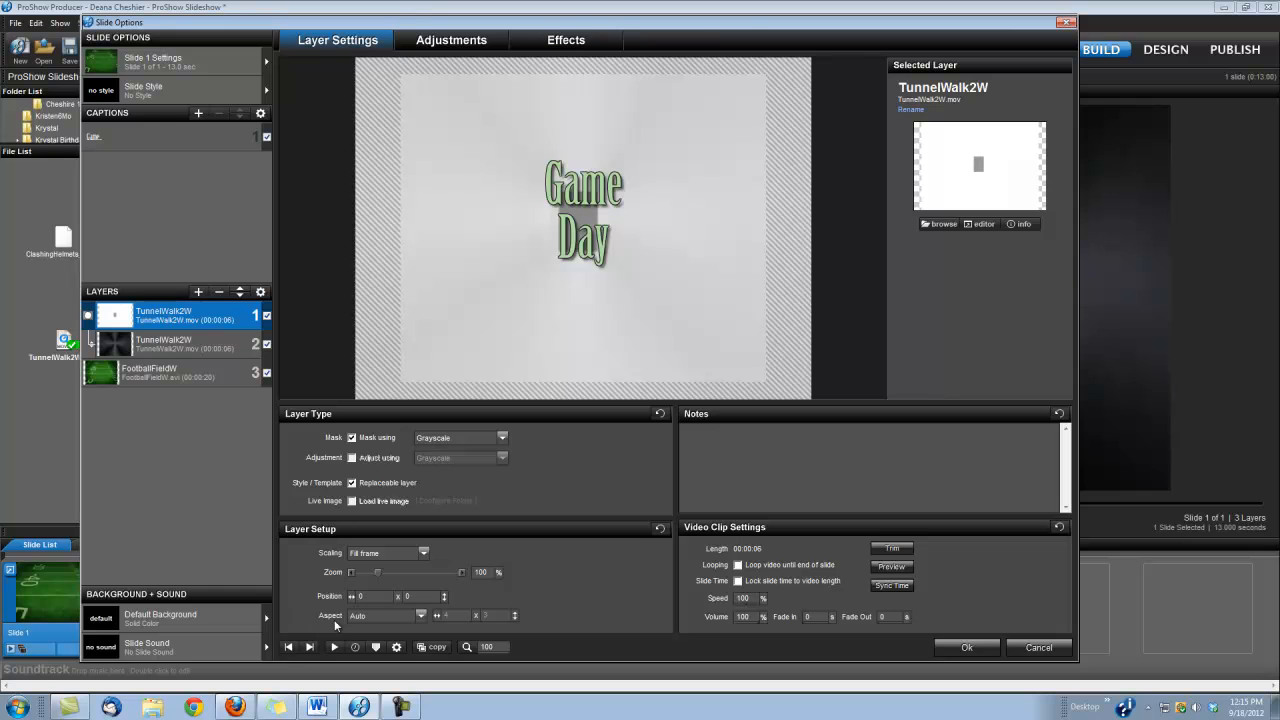
{"action": "left_click", "coordinate": [416, 616]}
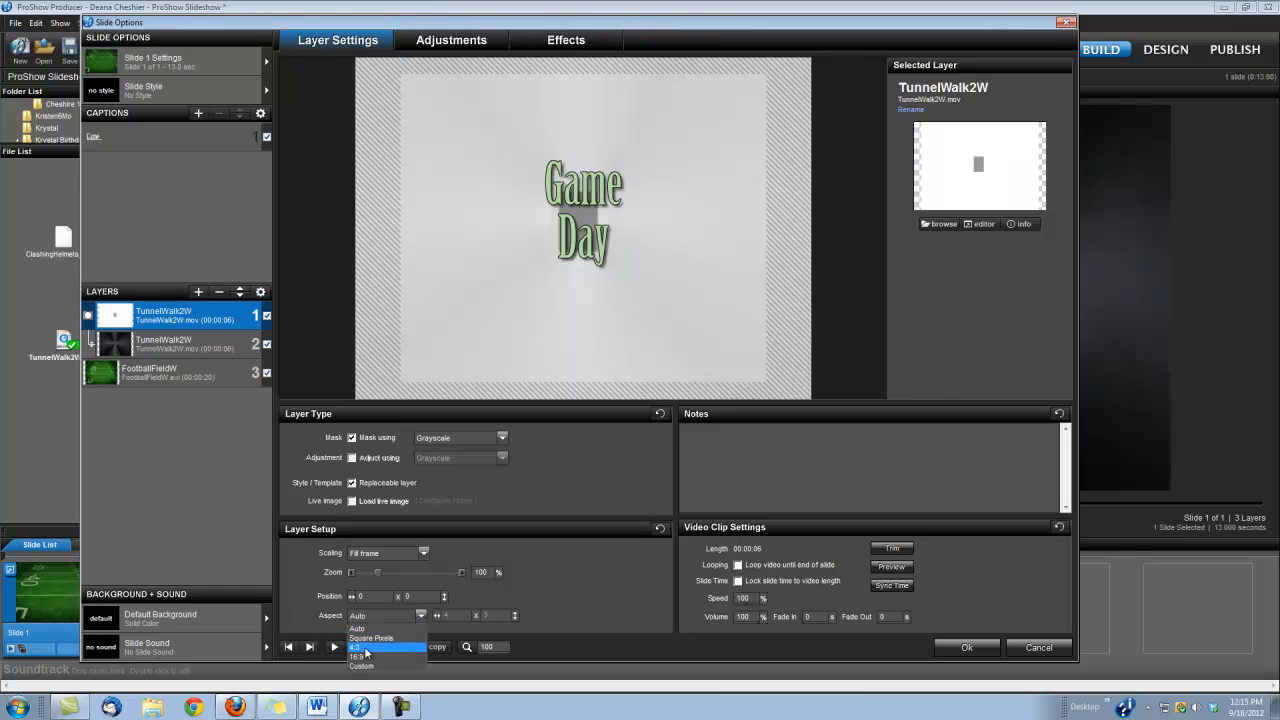
{"action": "left_click", "coordinate": [360, 656]}
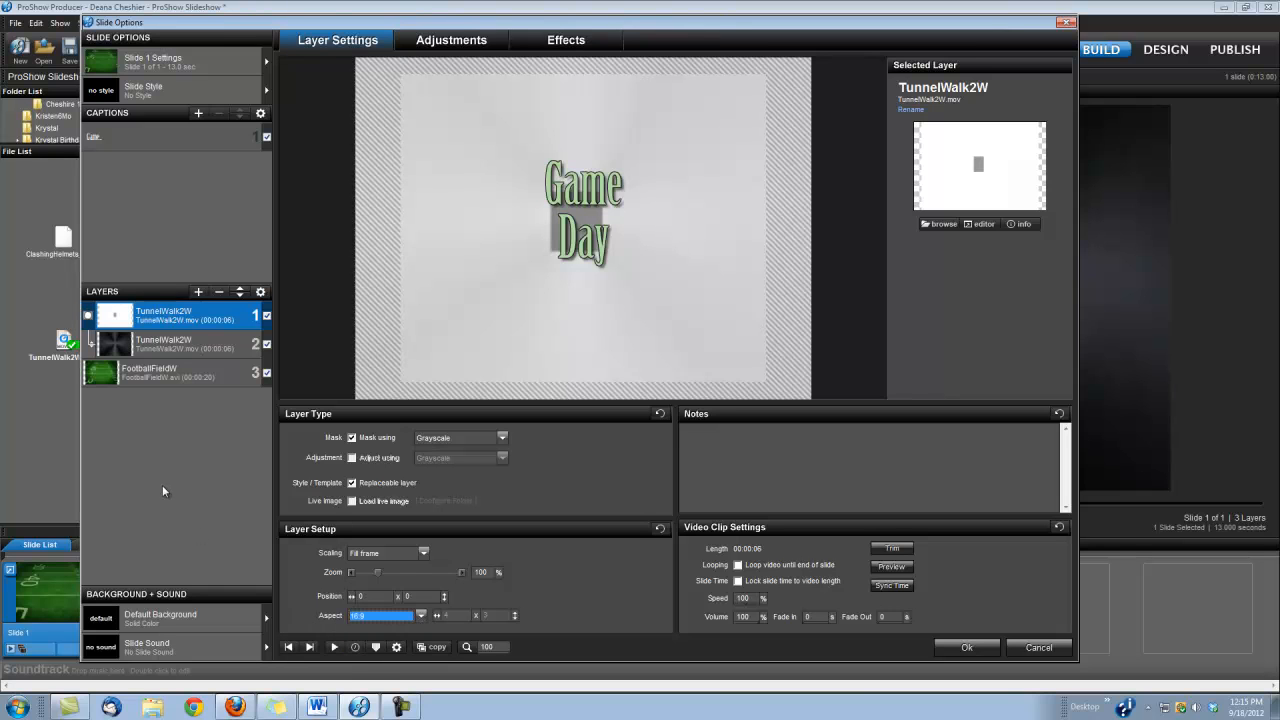
{"action": "mouse_move", "coordinate": [198, 292]}
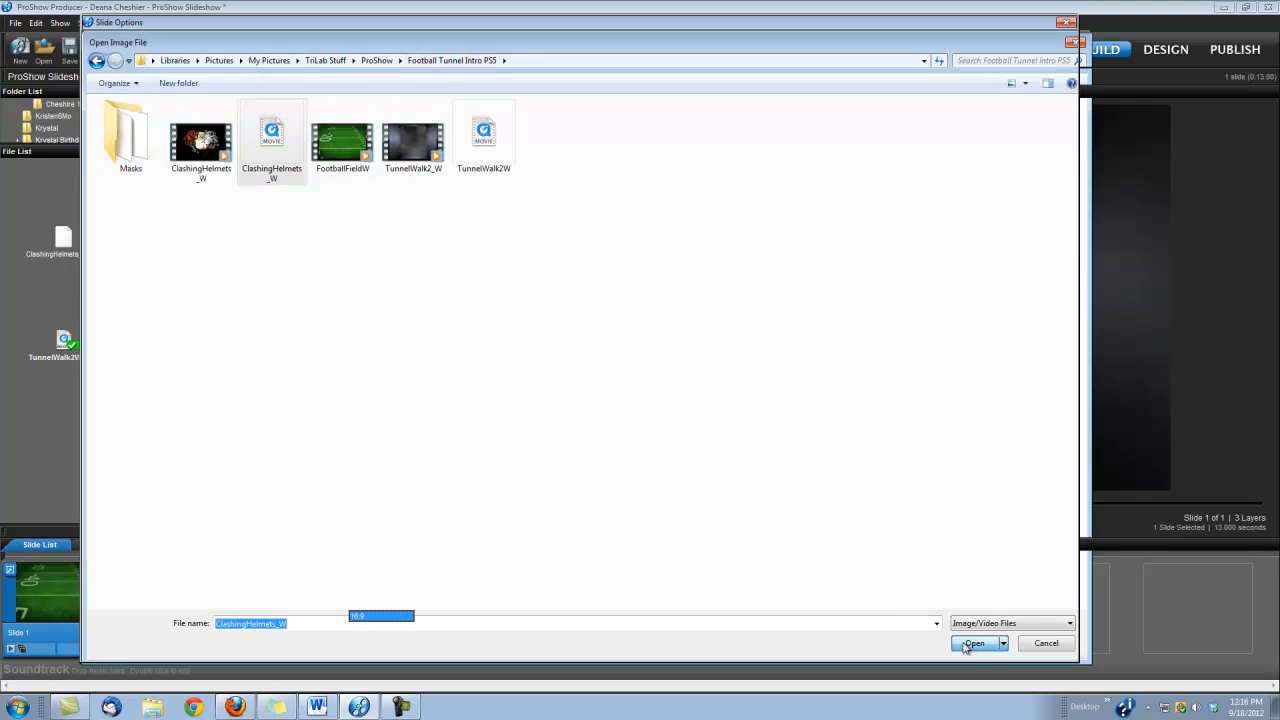
Load the ClashingHelmets_W clip as the top layer and set its aspect to 16:9.
{"action": "left_click", "coordinate": [972, 644]}
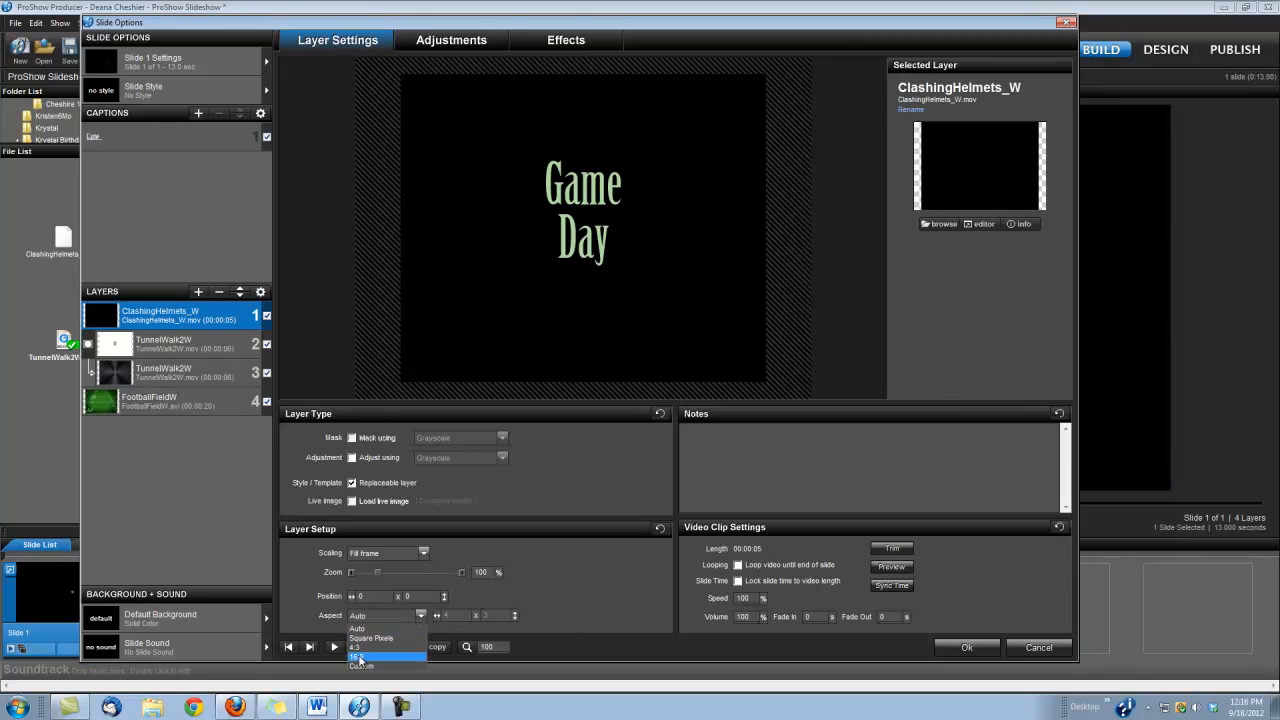
{"action": "left_click", "coordinate": [370, 652]}
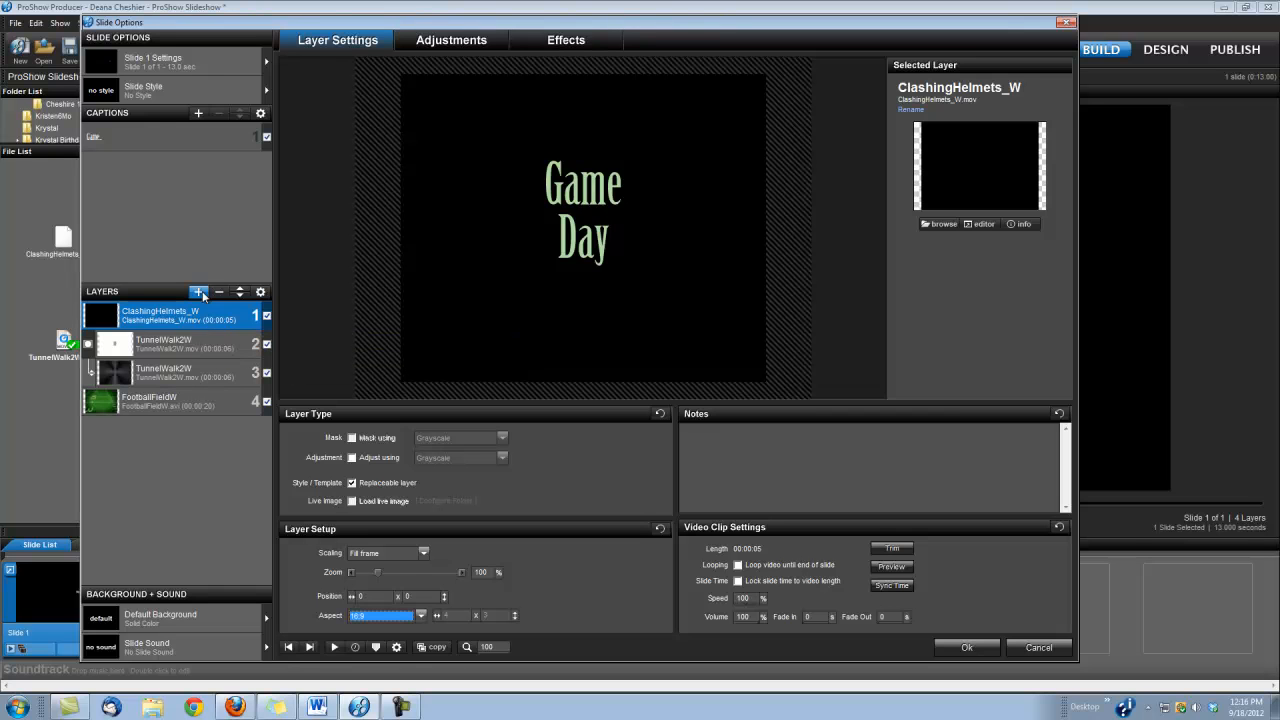
Add the ClashingHelmets_W file from the Masks folder as a masking layer over the helmets clip.
{"action": "left_click", "coordinate": [198, 292]}
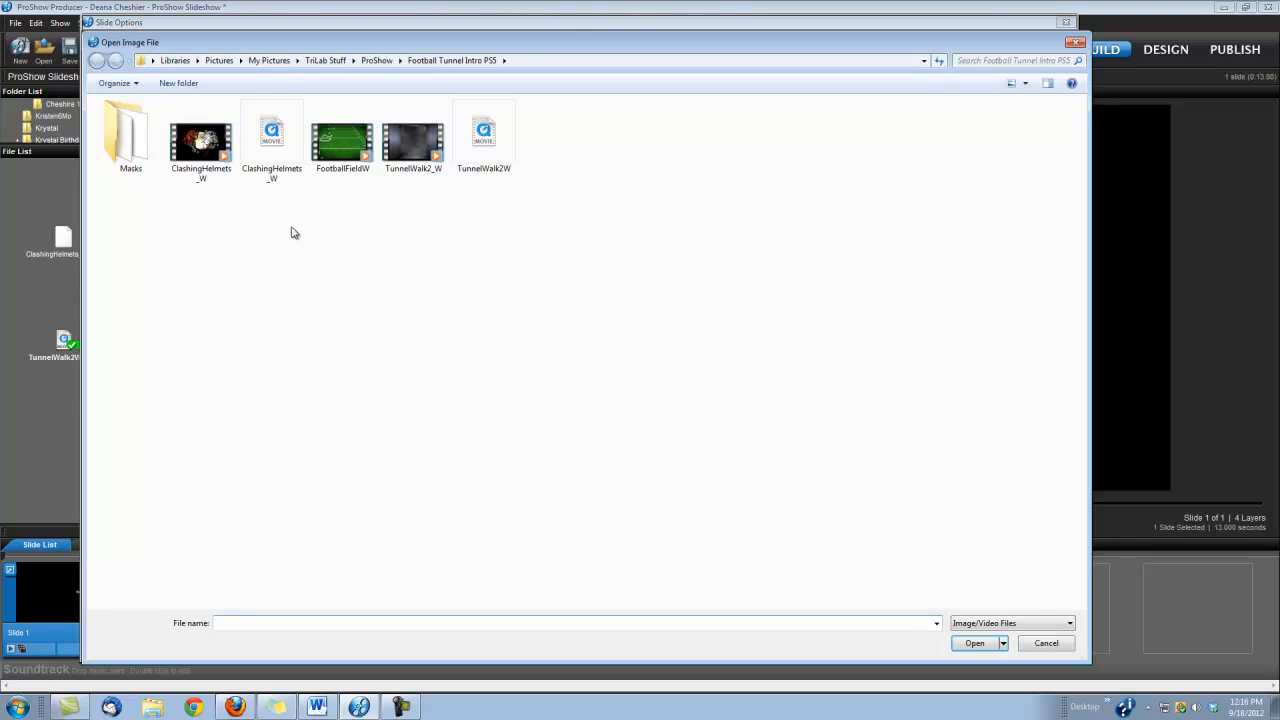
{"action": "double_click", "coordinate": [126, 136]}
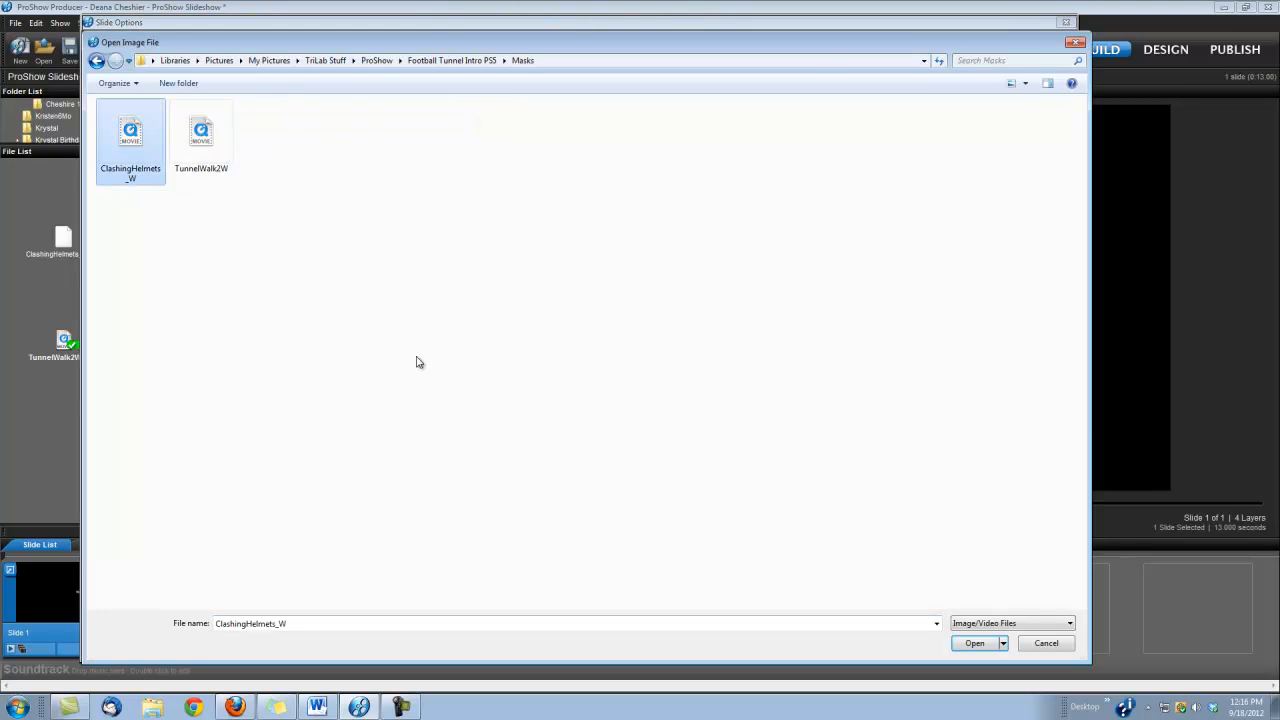
{"action": "left_click", "coordinate": [972, 644]}
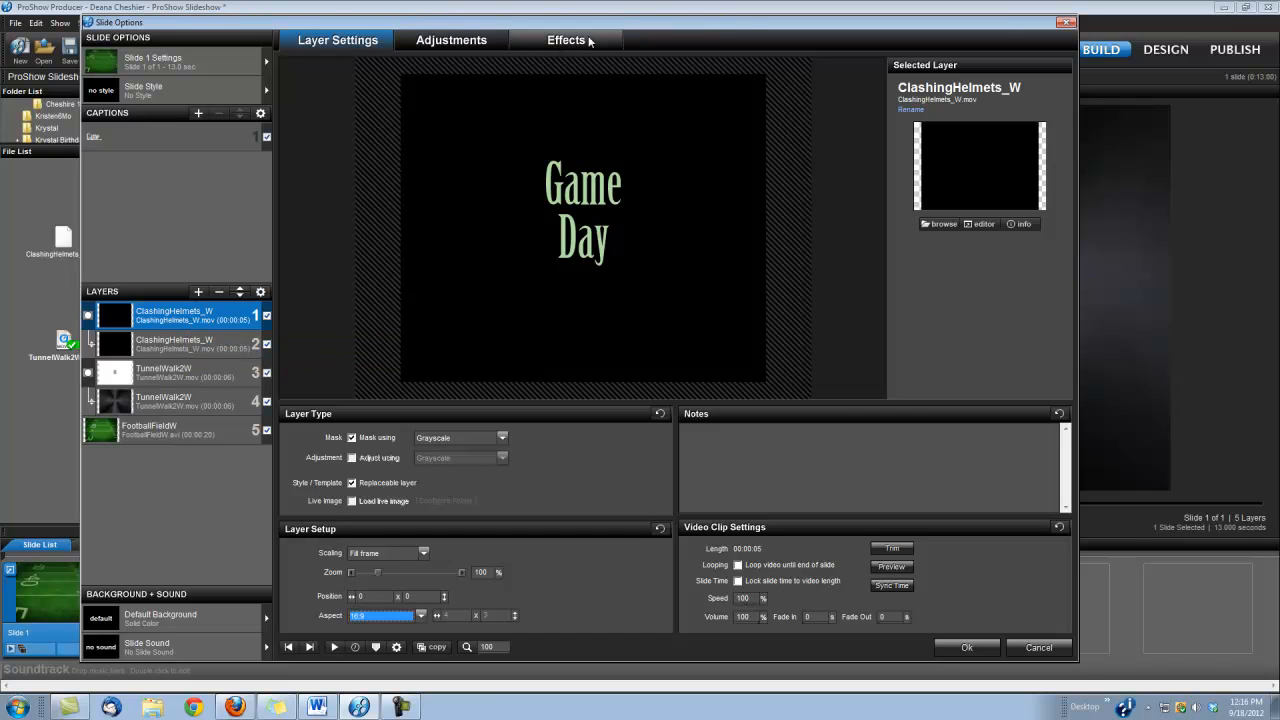
Set the helmets mask layer's first keyframe time to 4.25 seconds.
{"action": "left_click", "coordinate": [568, 40]}
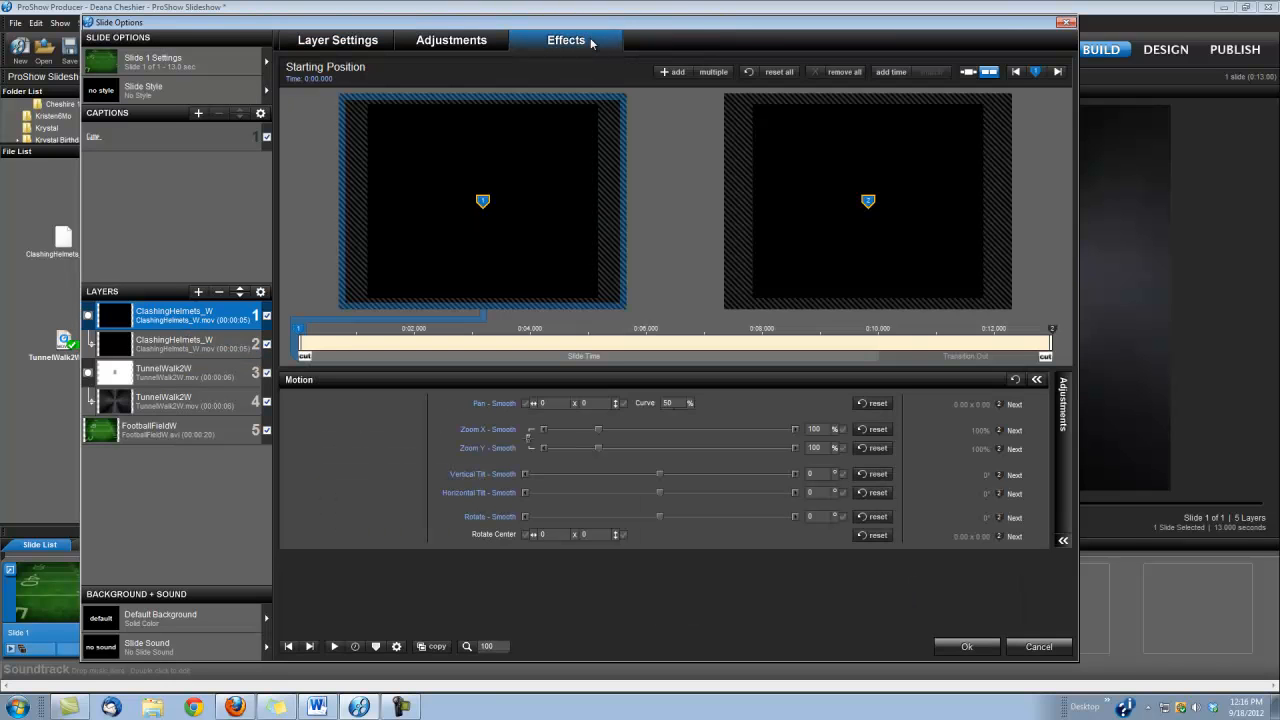
{"action": "right_click", "coordinate": [300, 328]}
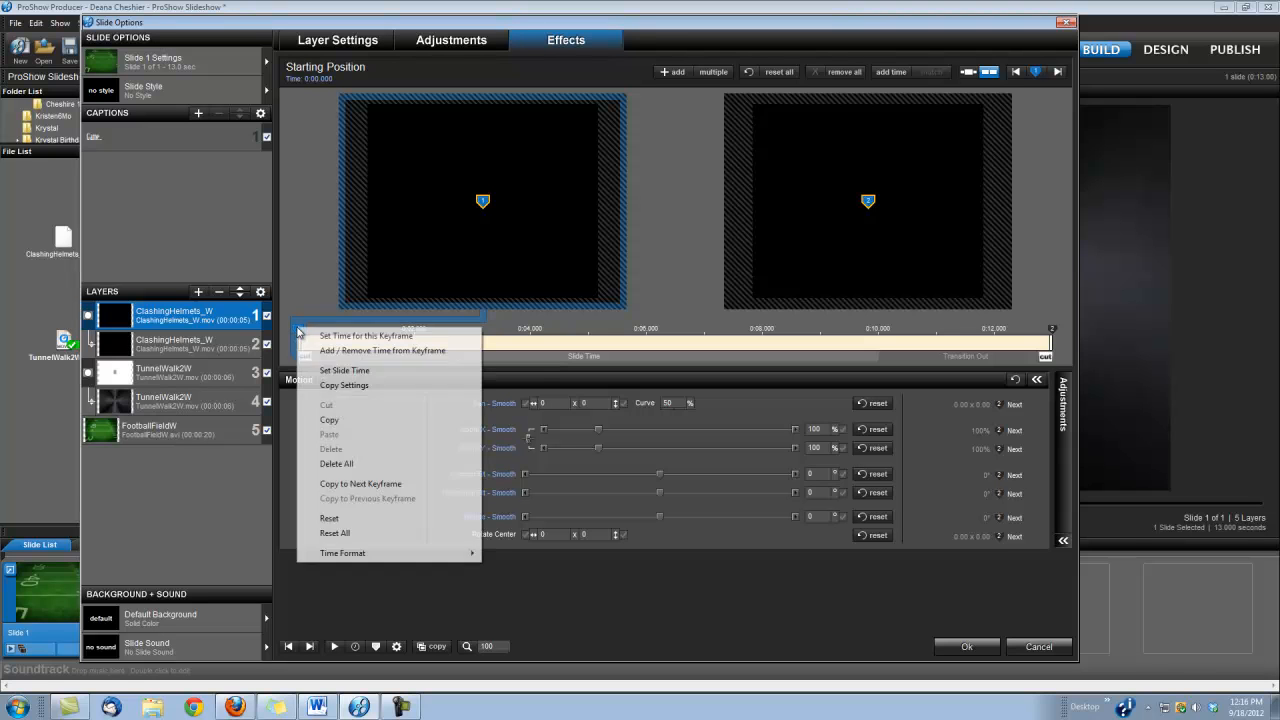
{"action": "left_click", "coordinate": [364, 336]}
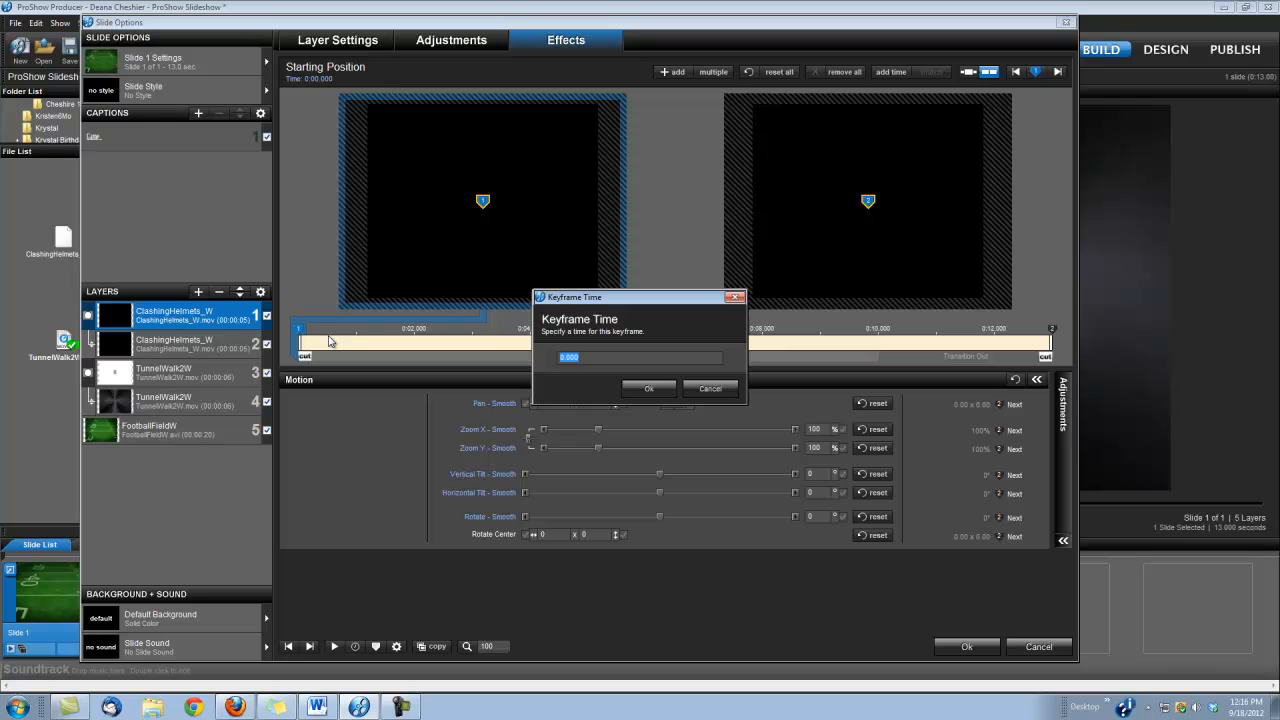
{"action": "type", "text": "4.25"}
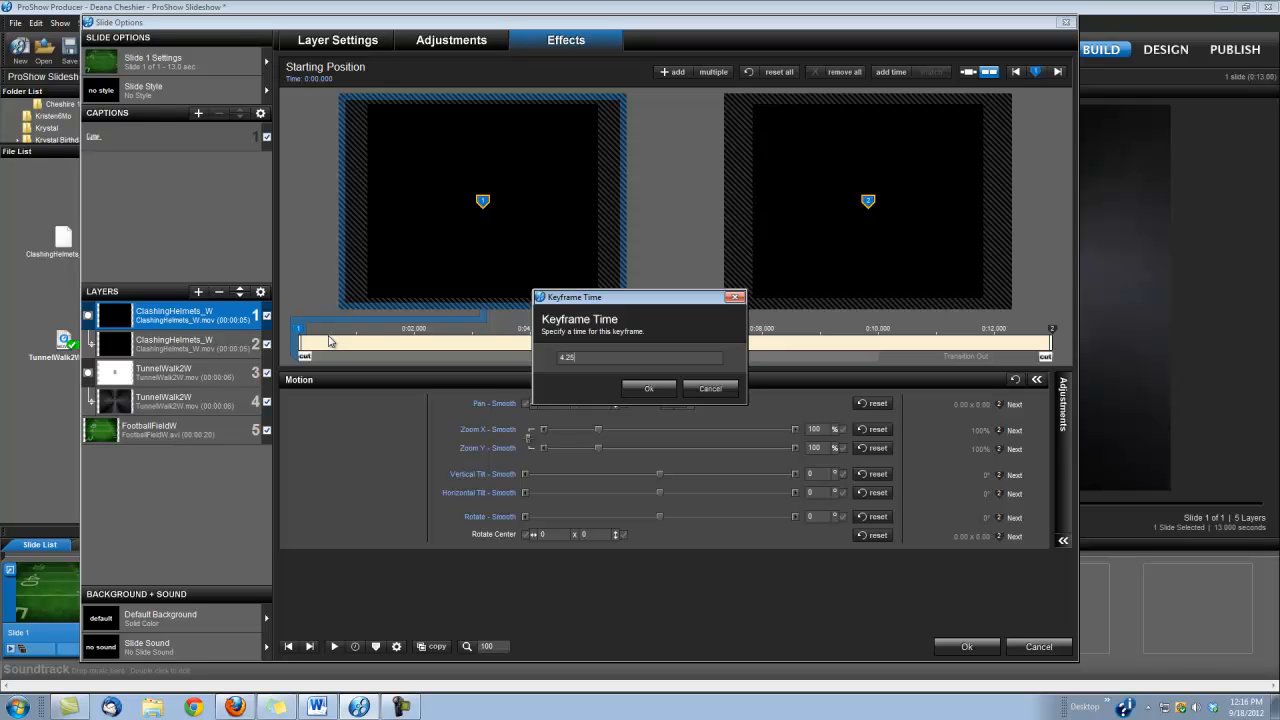
{"action": "left_click", "coordinate": [648, 388]}
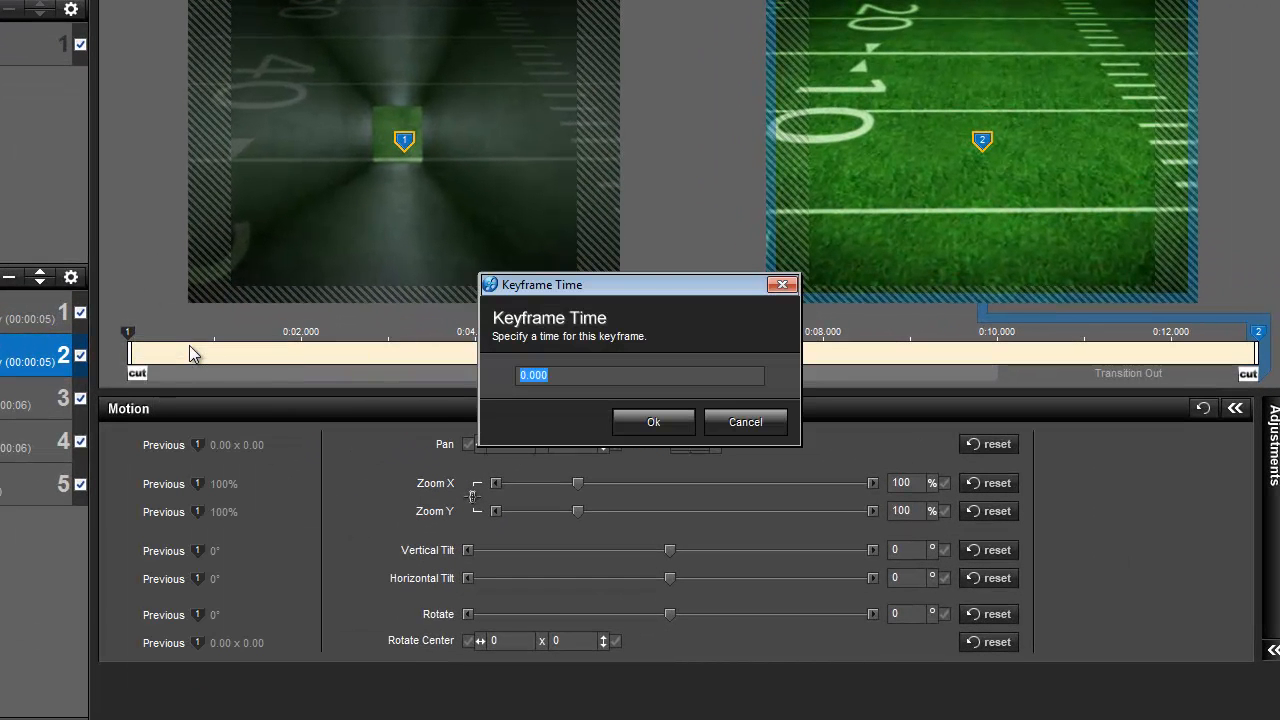
Set the helmets clip's first keyframe to 4.25 seconds and accept the slide changes.
{"action": "type", "text": "4.25"}
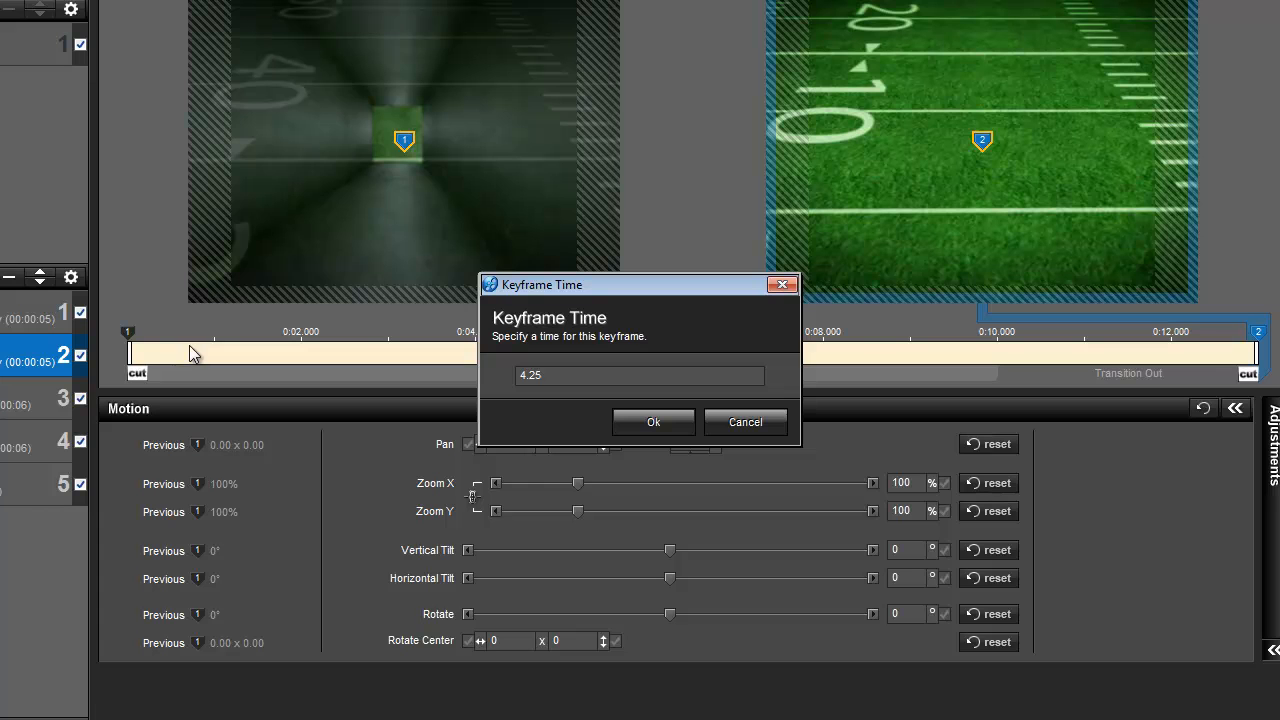
{"action": "left_click", "coordinate": [652, 422]}
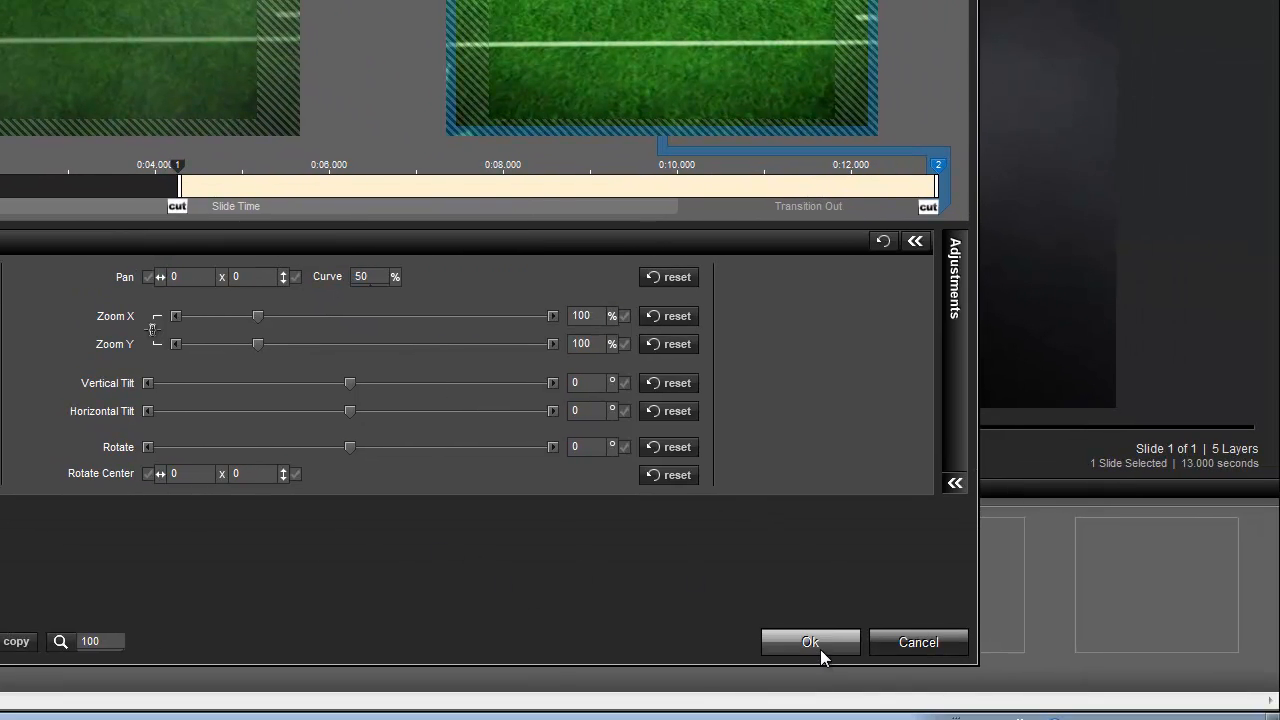
{"action": "left_click", "coordinate": [810, 642]}
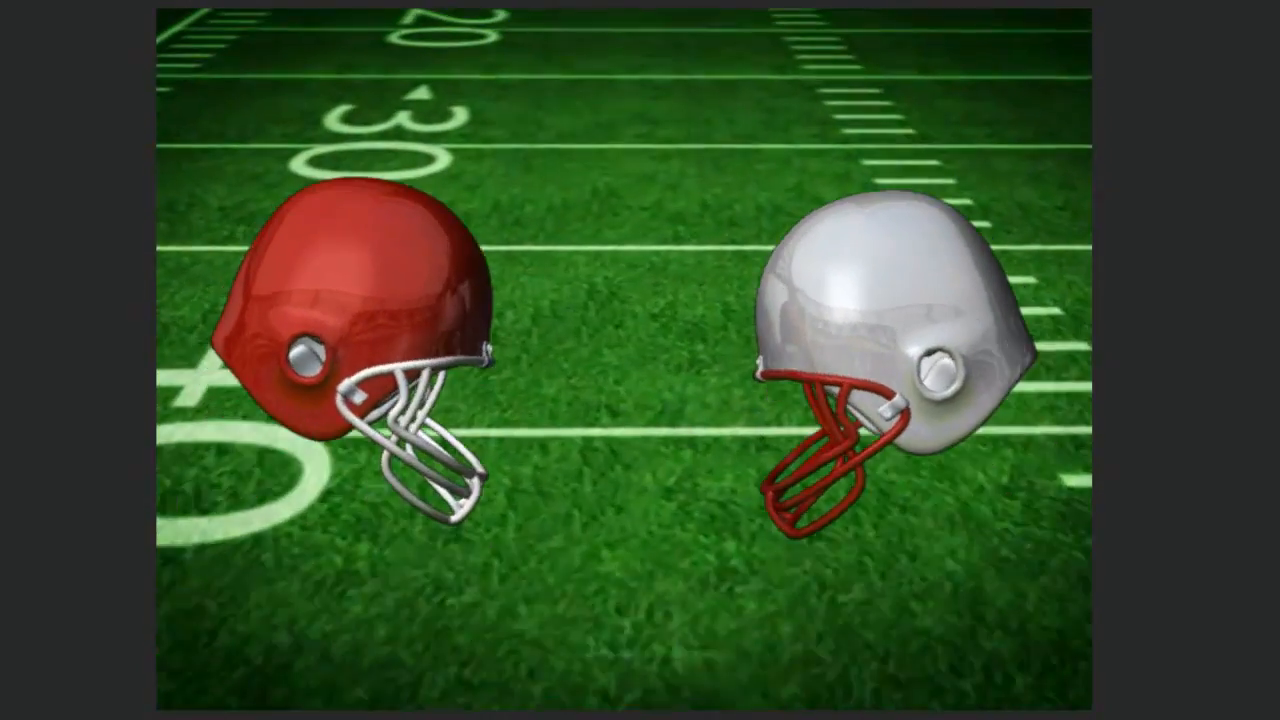